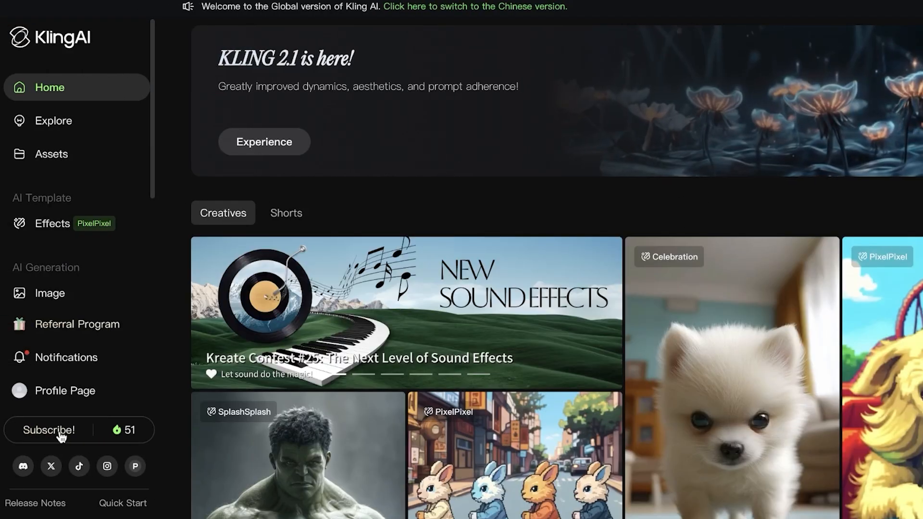
Step: Visit and scroll through the subscription plans page
{"action": "left_click", "coordinate": [50, 429]}
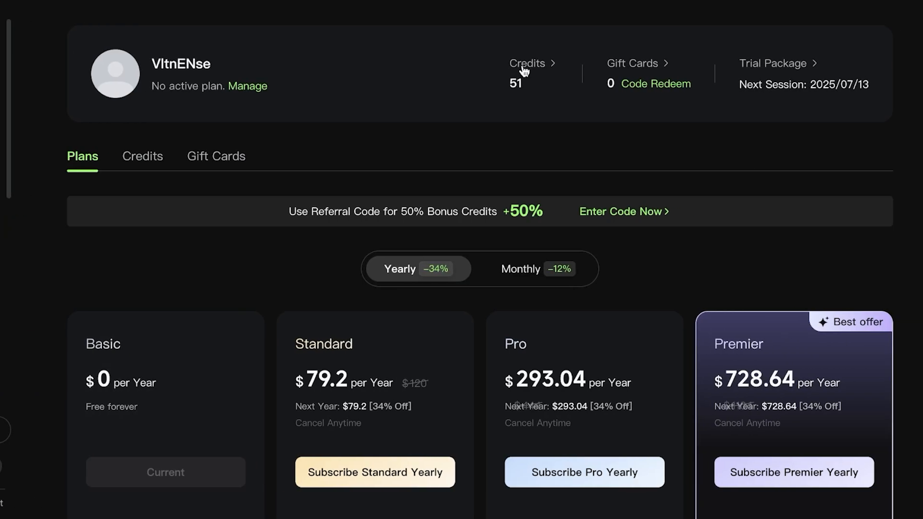
{"action": "scroll", "scroll_direction": "down", "scroll_amount": 3}
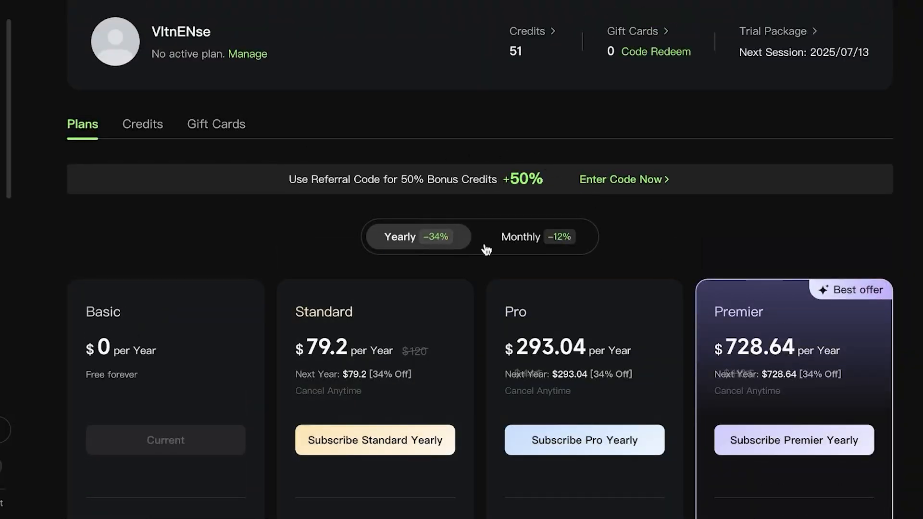
{"action": "left_click", "coordinate": [45, 87]}
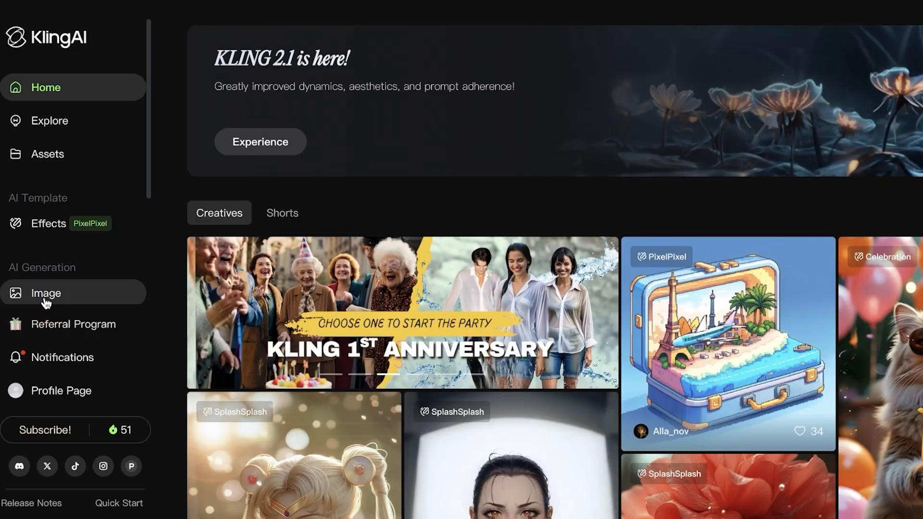
Step: Open Image Generation in Image Reference > Elements mode on KOLORS 2.0
{"action": "left_click", "coordinate": [45, 293]}
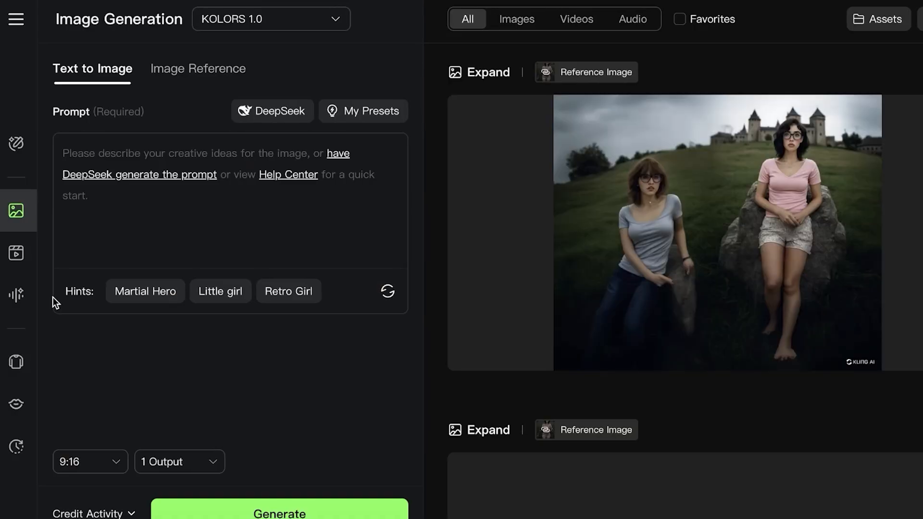
{"action": "mouse_move", "coordinate": [16, 253]}
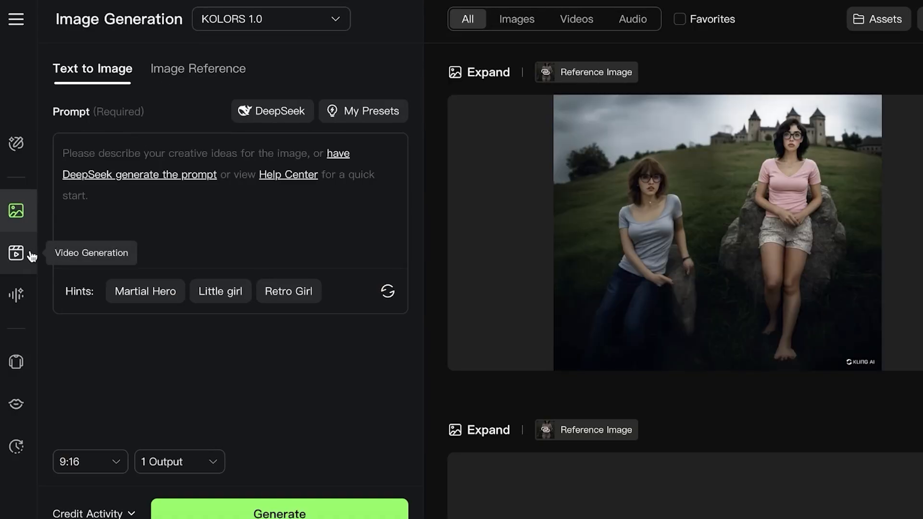
{"action": "mouse_move", "coordinate": [106, 74]}
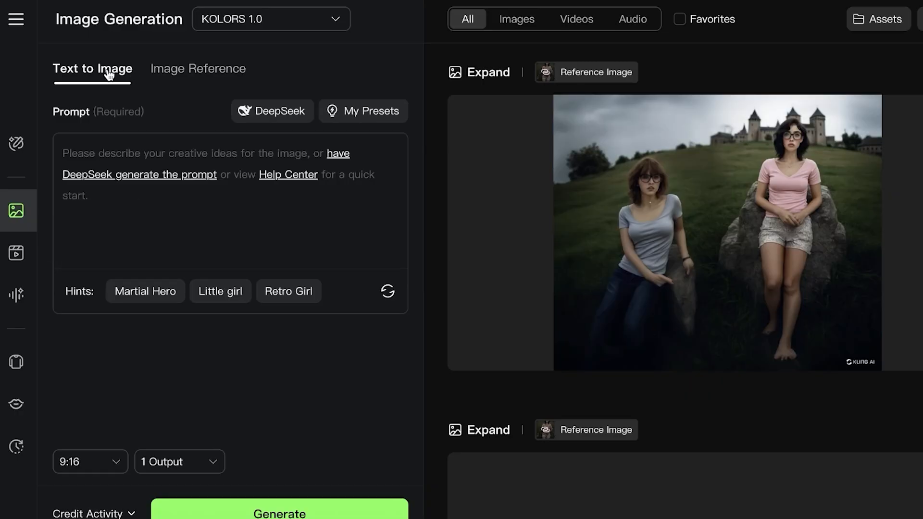
{"action": "left_click", "coordinate": [197, 68]}
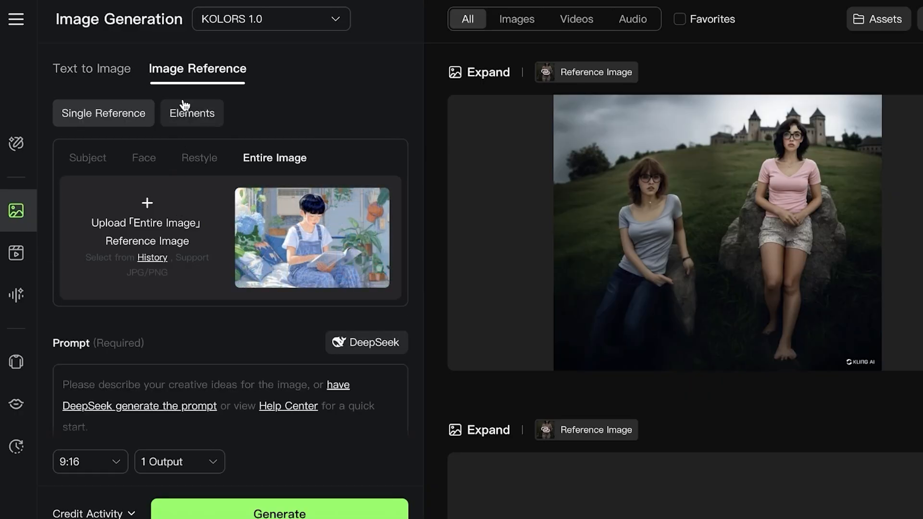
{"action": "left_click", "coordinate": [191, 113]}
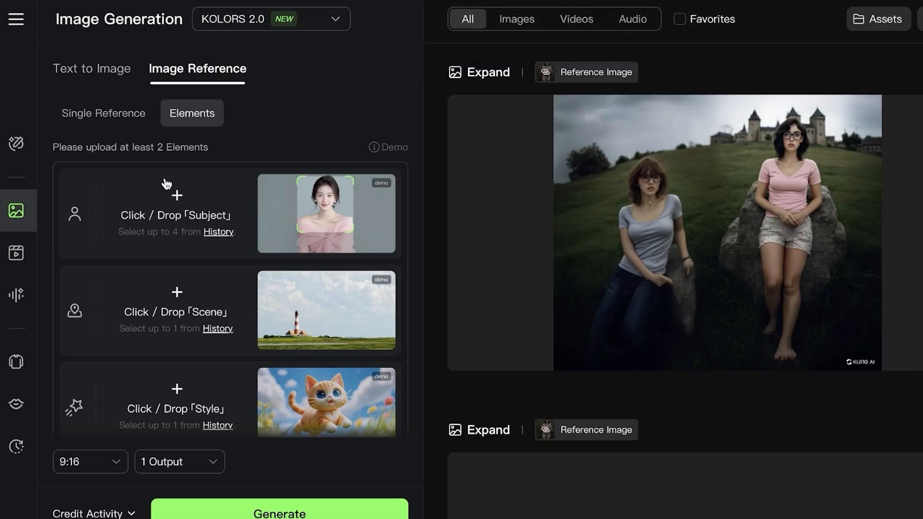
{"action": "mouse_move", "coordinate": [183, 223]}
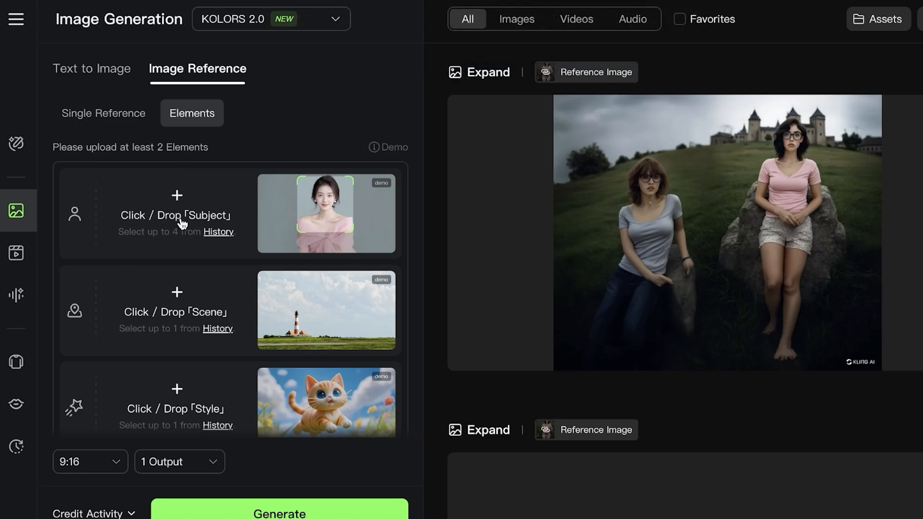
Step: Scroll the Elements panel to fill the girl and bouquet subjects and the anime style image
{"action": "scroll", "scroll_direction": "down", "scroll_amount": 3}
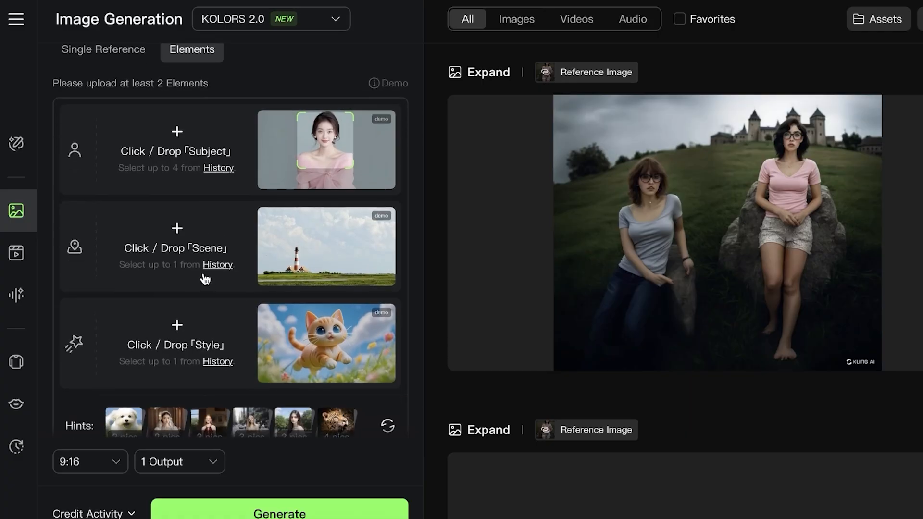
{"action": "scroll", "scroll_direction": "down", "scroll_amount": 3}
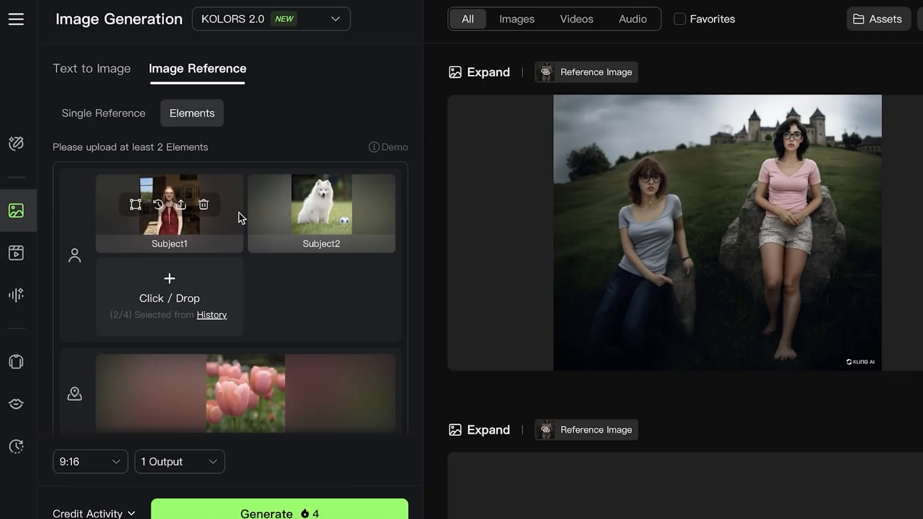
{"action": "scroll", "scroll_direction": "down", "scroll_amount": 3}
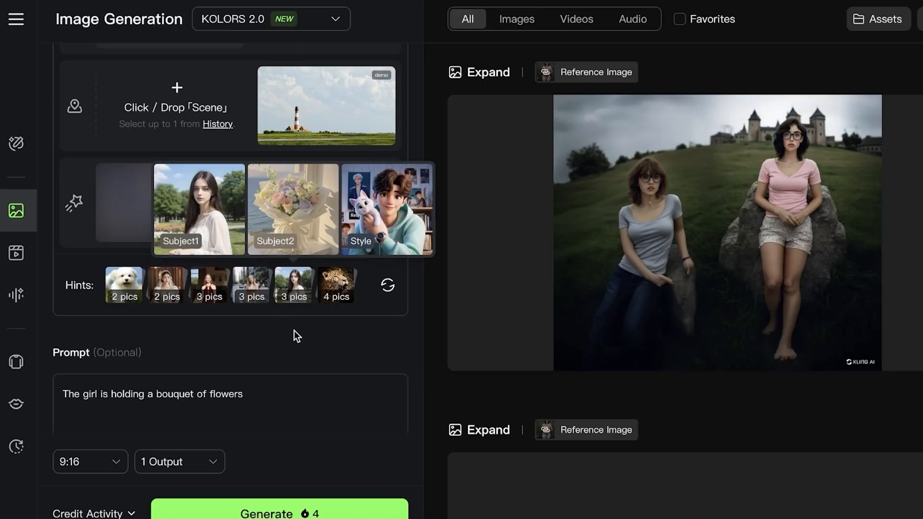
{"action": "scroll", "scroll_direction": "up", "scroll_amount": 3}
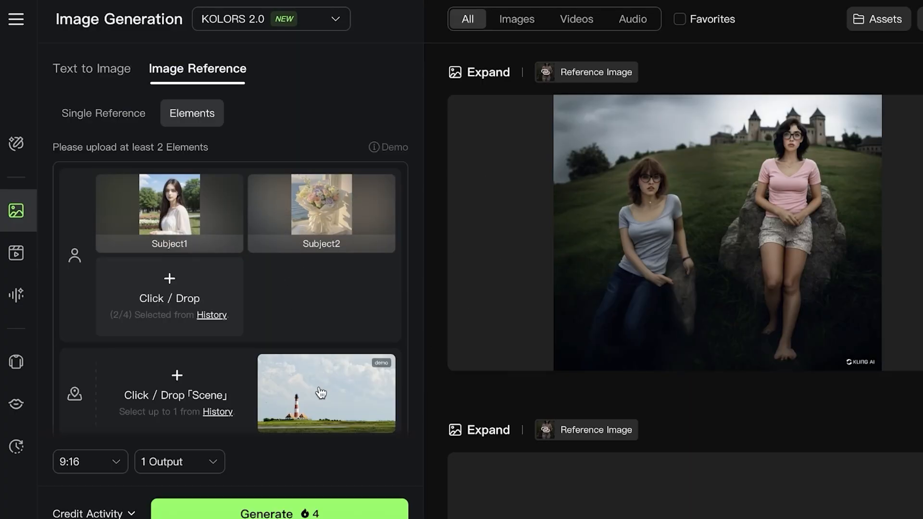
{"action": "scroll", "scroll_direction": "down", "scroll_amount": 3}
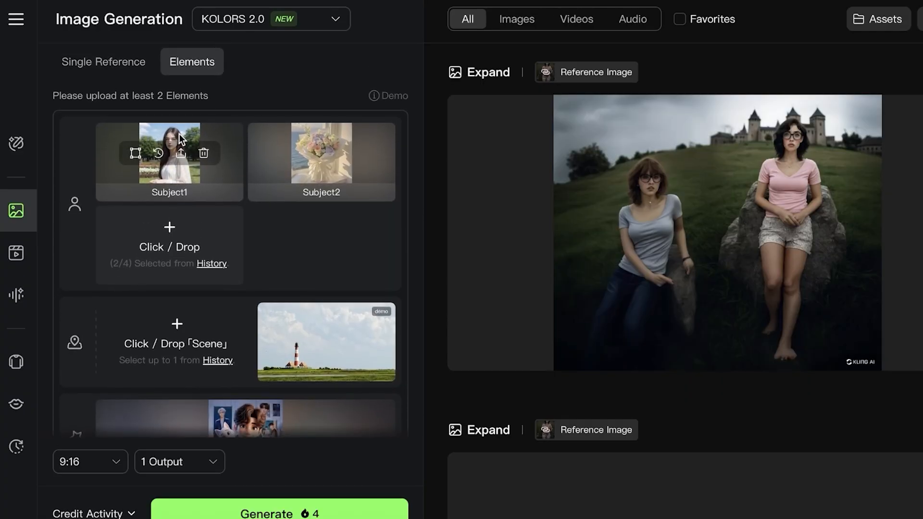
{"action": "mouse_move", "coordinate": [237, 113]}
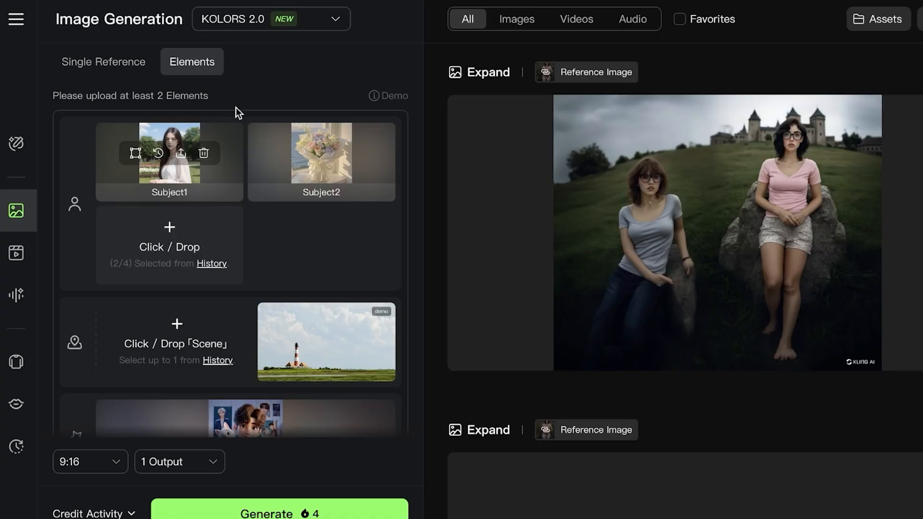
{"action": "mouse_move", "coordinate": [331, 183]}
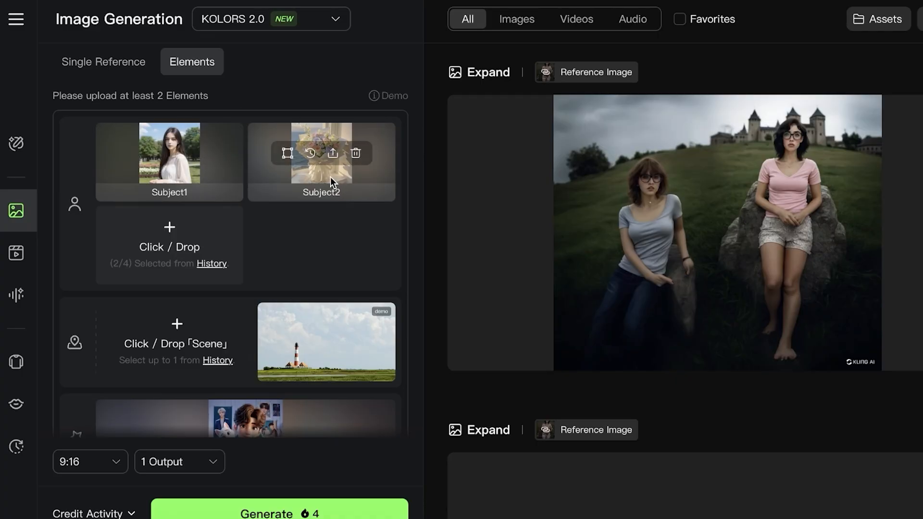
{"action": "mouse_move", "coordinate": [177, 185]}
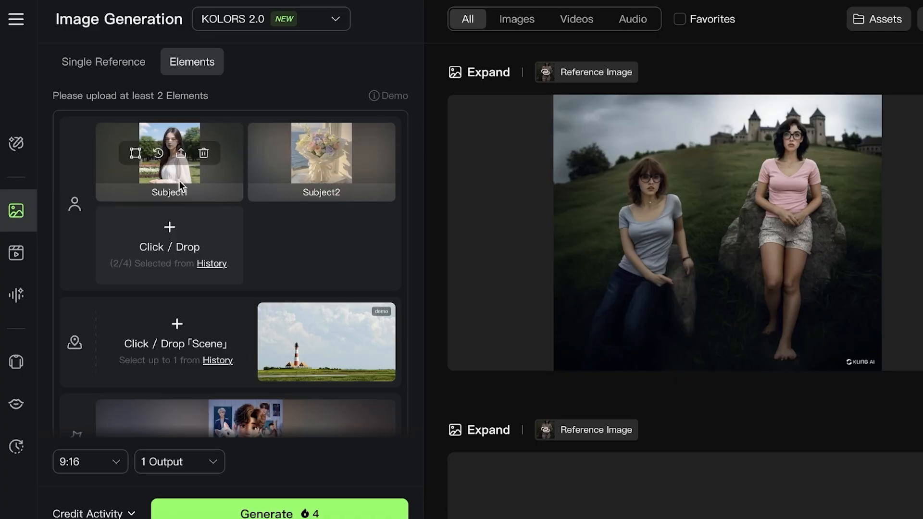
{"action": "scroll", "scroll_direction": "down", "scroll_amount": 3}
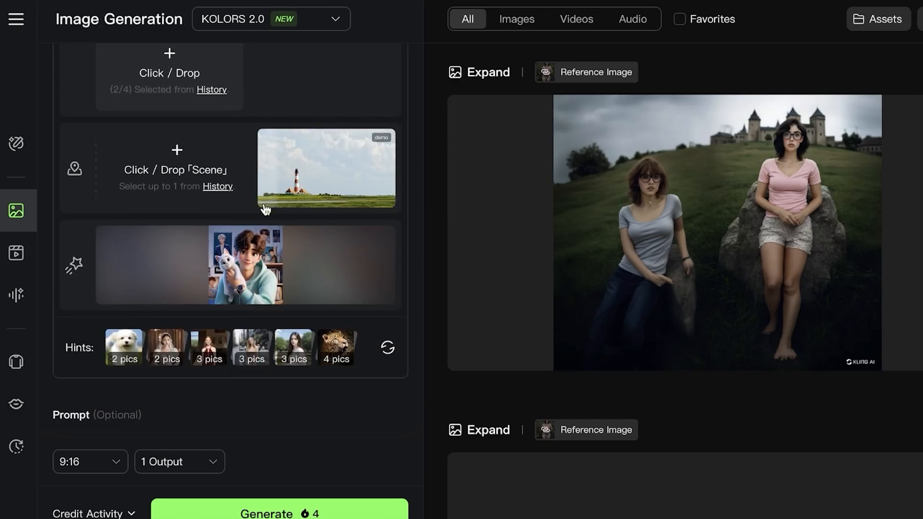
{"action": "mouse_move", "coordinate": [116, 258]}
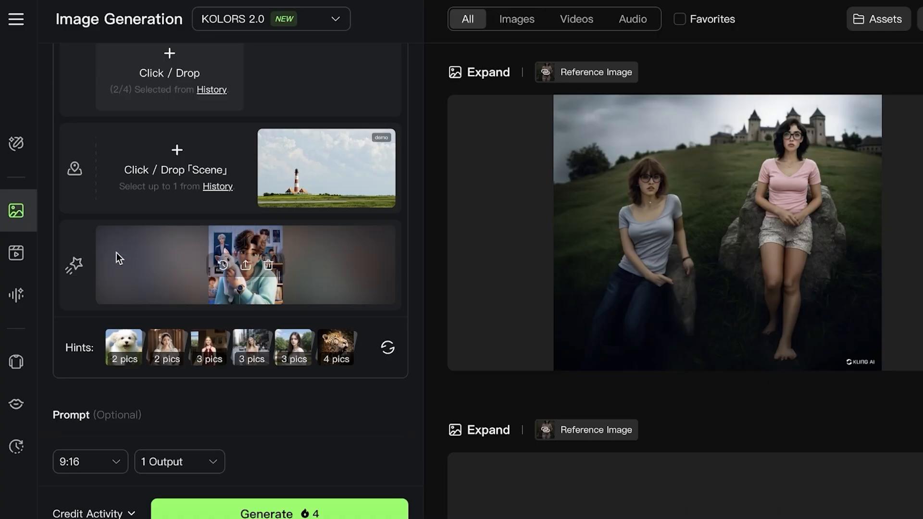
{"action": "mouse_move", "coordinate": [252, 304]}
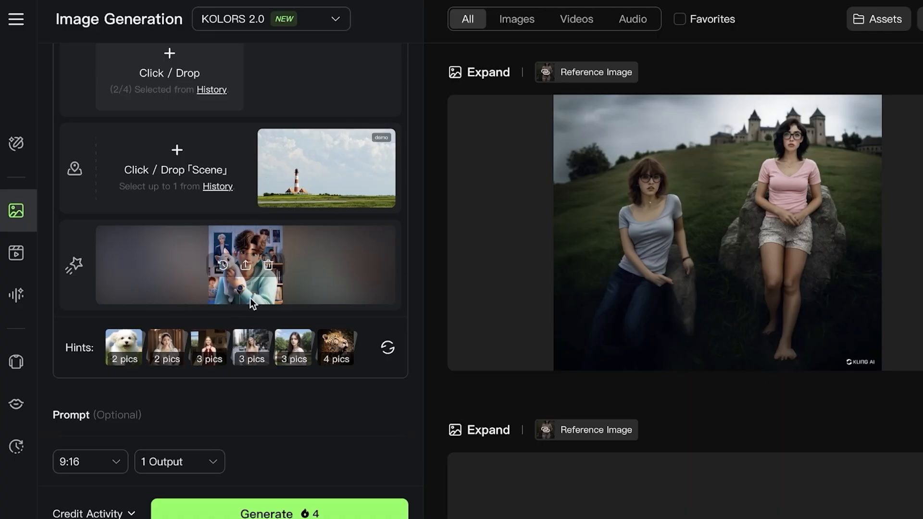
Step: Enter the prompt 'The girl is holding a bouquet of flowers and laughing.'
{"action": "type", "text": "The girl is holding a bouquet of flowers"}
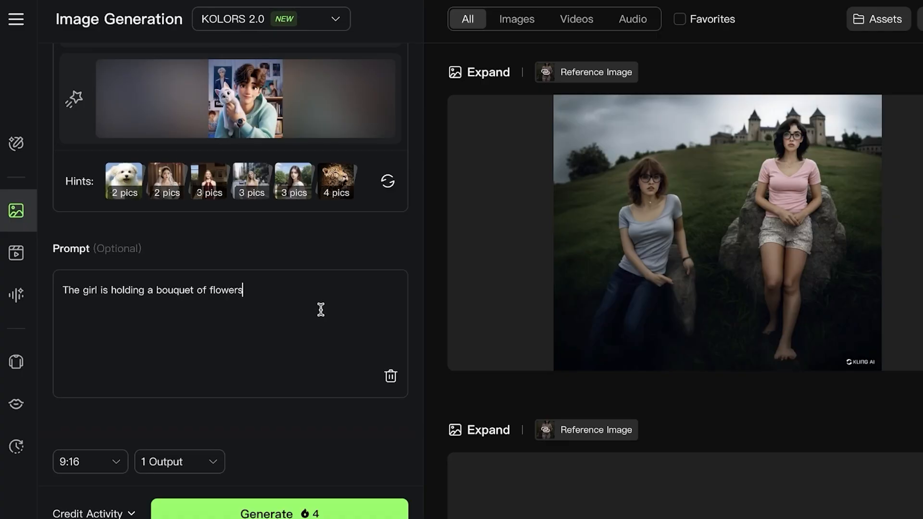
{"action": "left_click", "coordinate": [197, 53]}
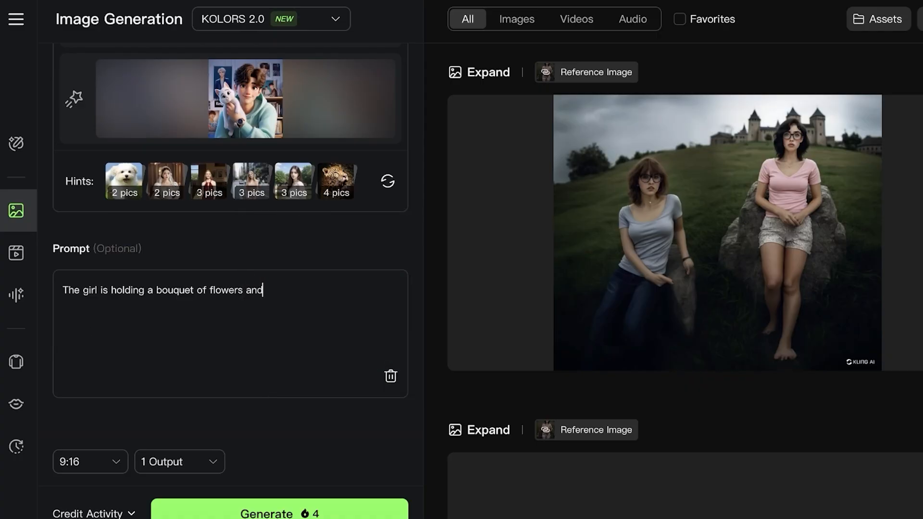
{"action": "type", "text": "laughing."}
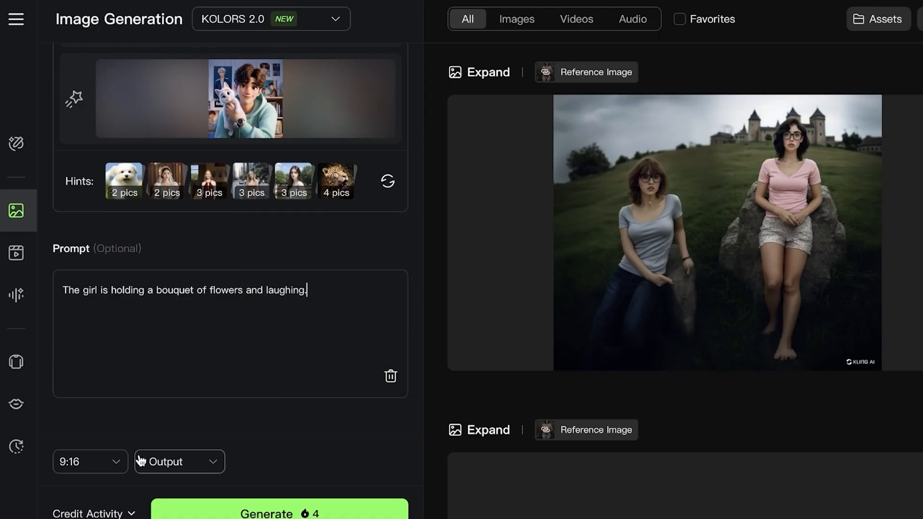
Step: Try 1:1 and 3:2, settle on 4:3, adjust the image count, and generate
{"action": "left_click", "coordinate": [89, 461]}
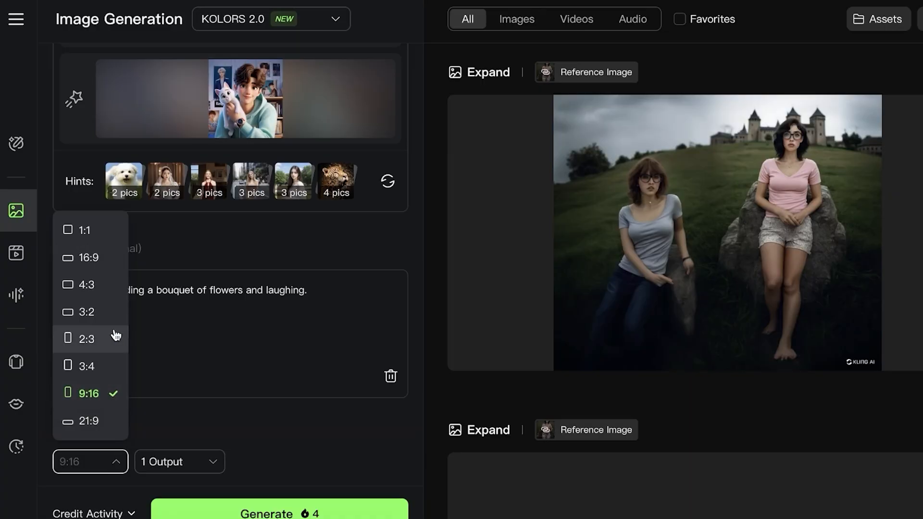
{"action": "left_click", "coordinate": [77, 230]}
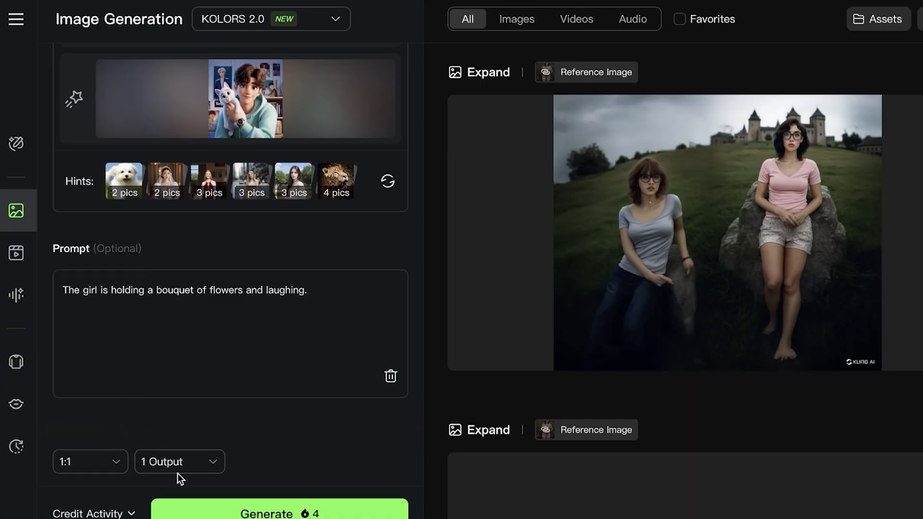
{"action": "left_click", "coordinate": [89, 462]}
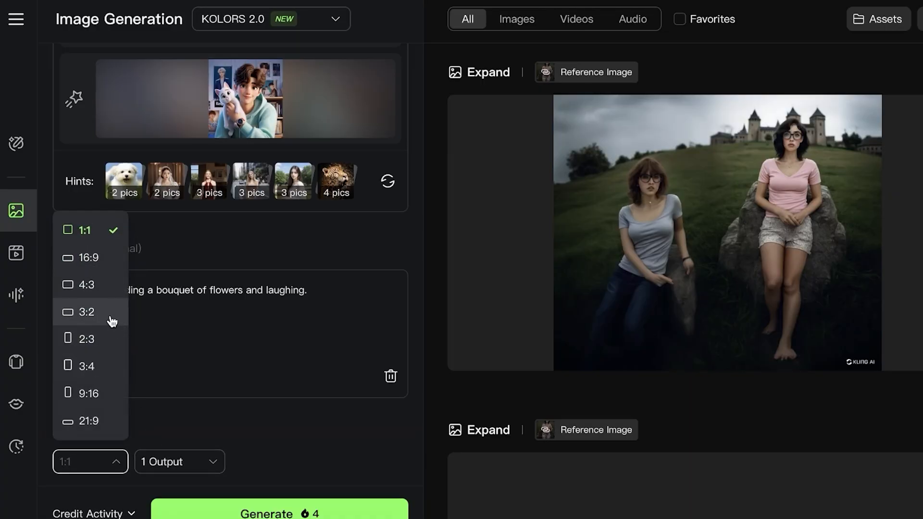
{"action": "left_click", "coordinate": [86, 312]}
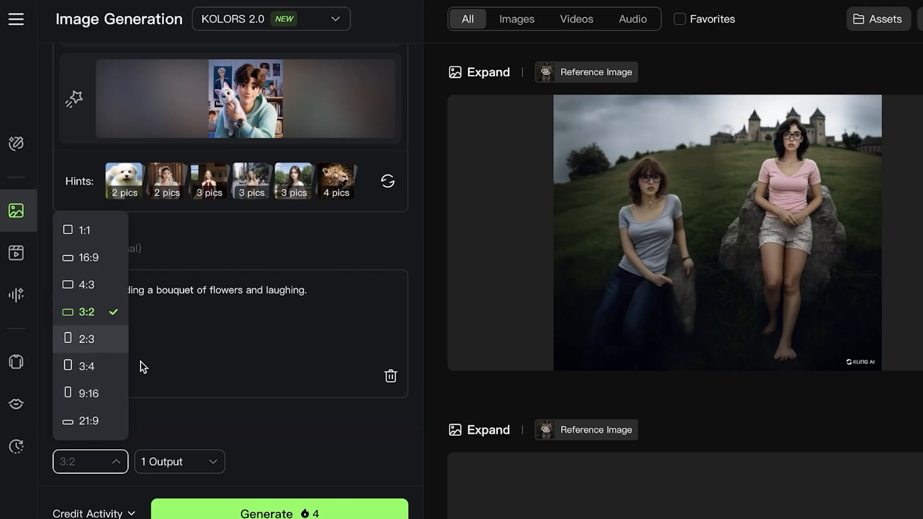
{"action": "left_click", "coordinate": [86, 284]}
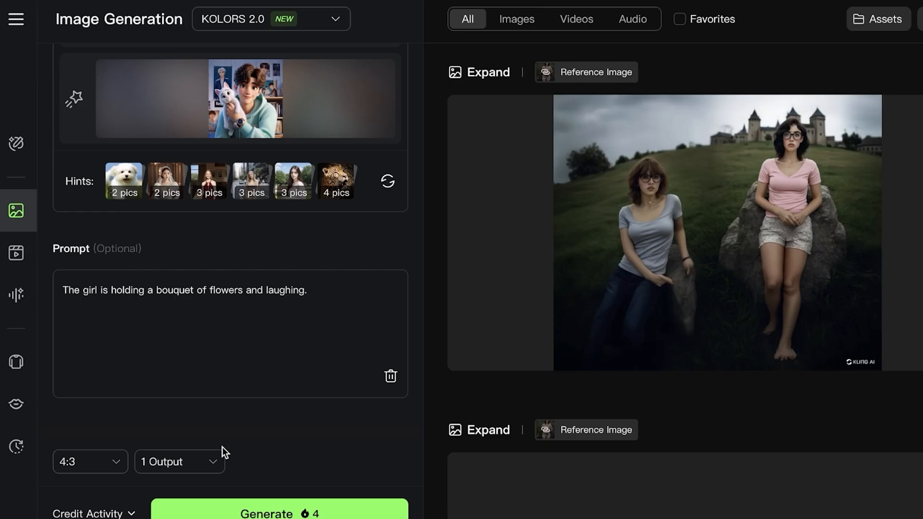
{"action": "left_click", "coordinate": [179, 462]}
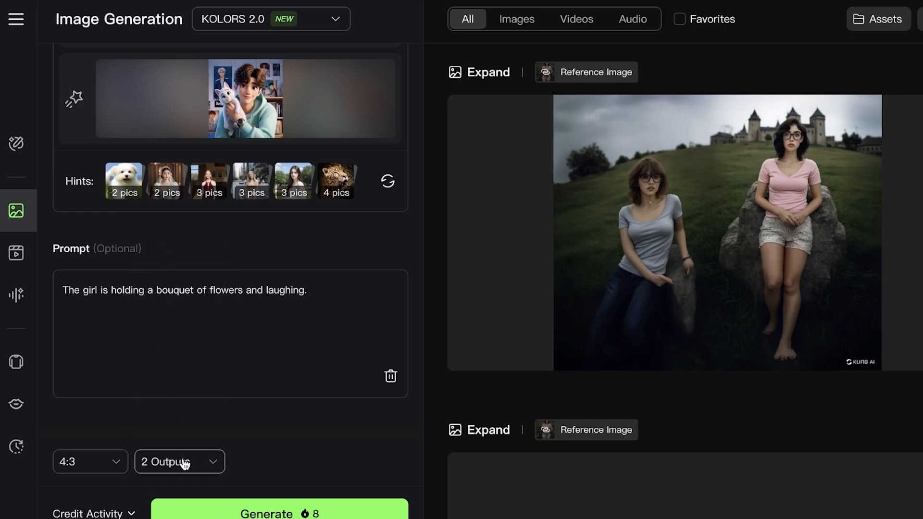
{"action": "left_click", "coordinate": [197, 69]}
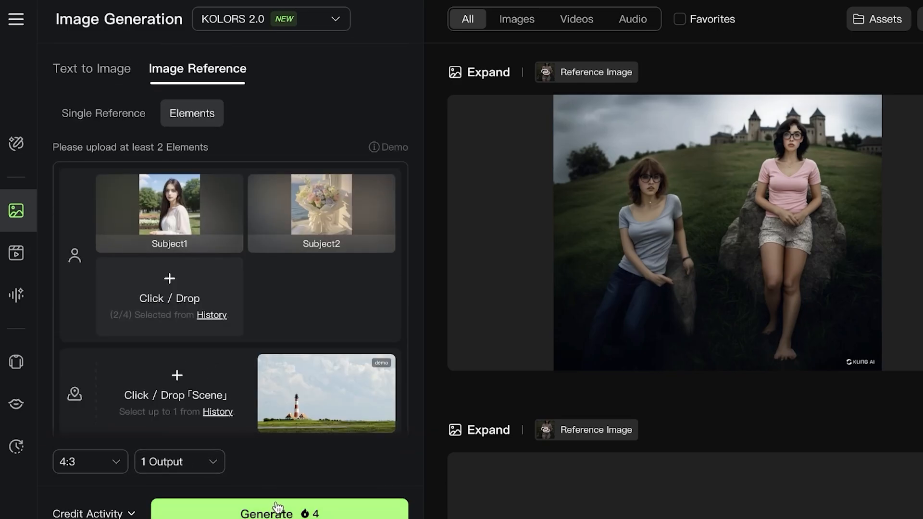
Step: View the earlier glasses-woman portrait result and scroll through past results
{"action": "left_click", "coordinate": [280, 511]}
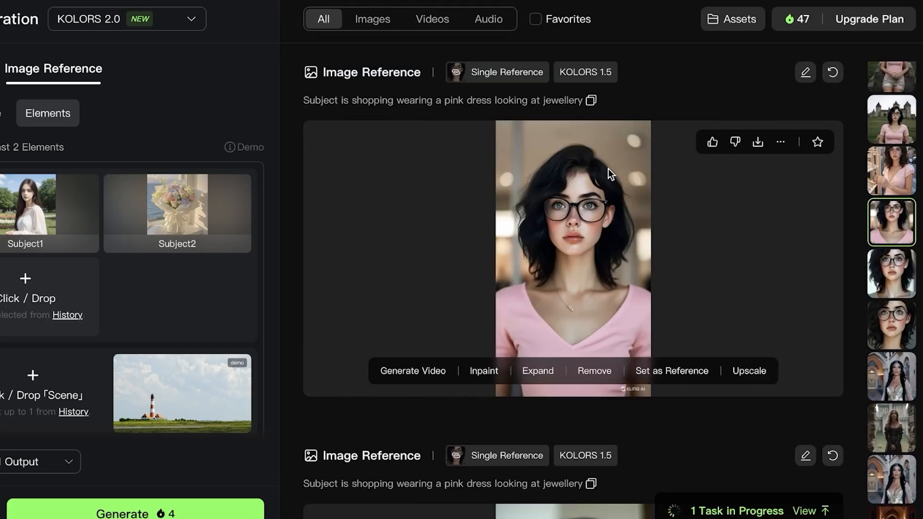
{"action": "scroll", "scroll_direction": "down", "scroll_amount": 3}
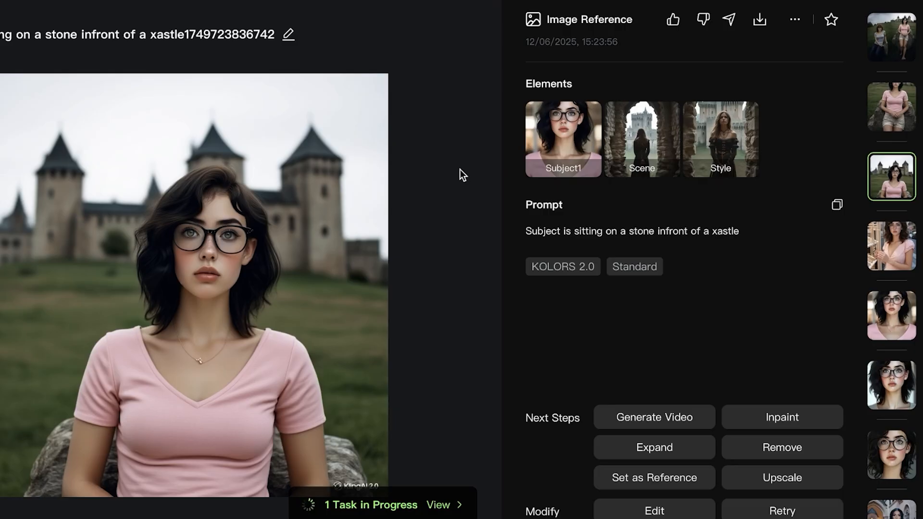
Step: Inspect the shopping and castle portraits' details, close them, and await the cartoon result
{"action": "left_click", "coordinate": [891, 315]}
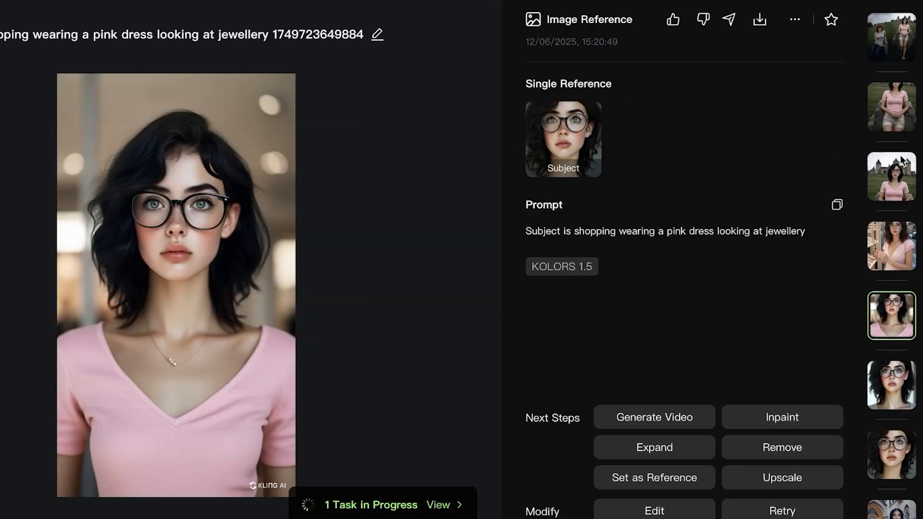
{"action": "left_click", "coordinate": [891, 176]}
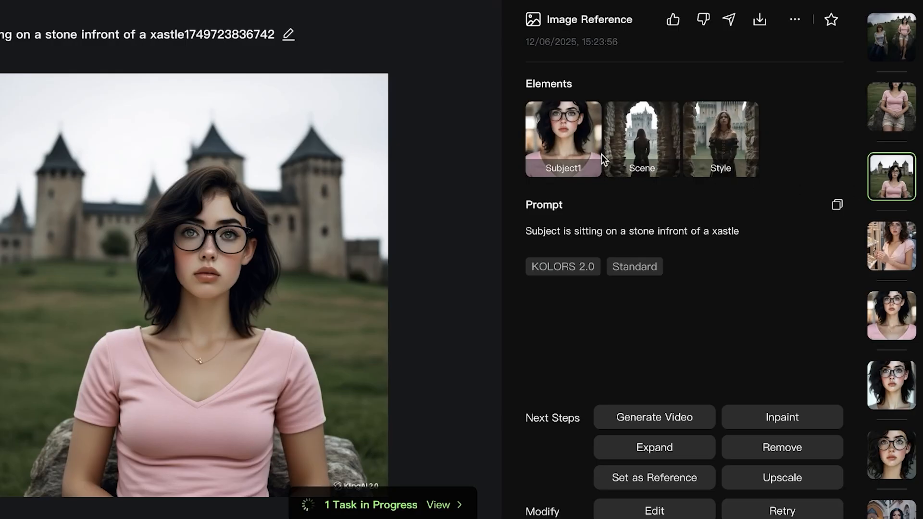
{"action": "mouse_move", "coordinate": [641, 141]}
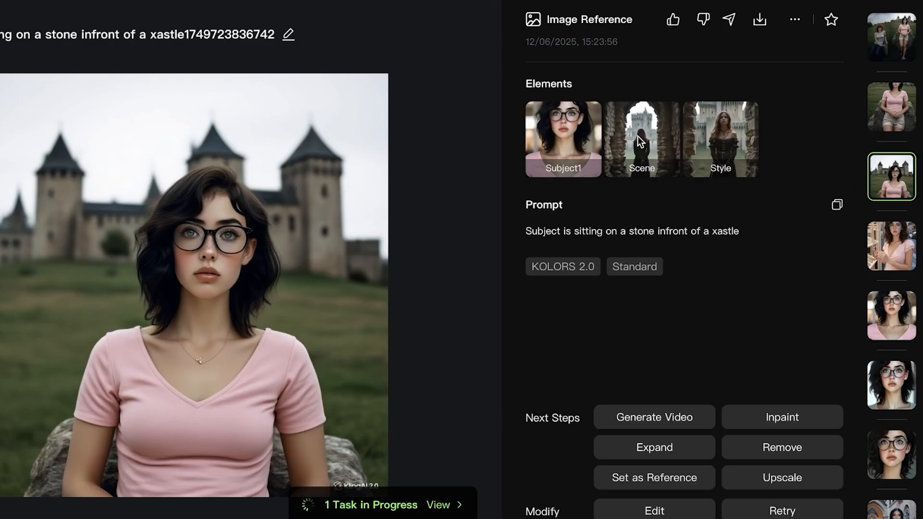
{"action": "mouse_move", "coordinate": [511, 225]}
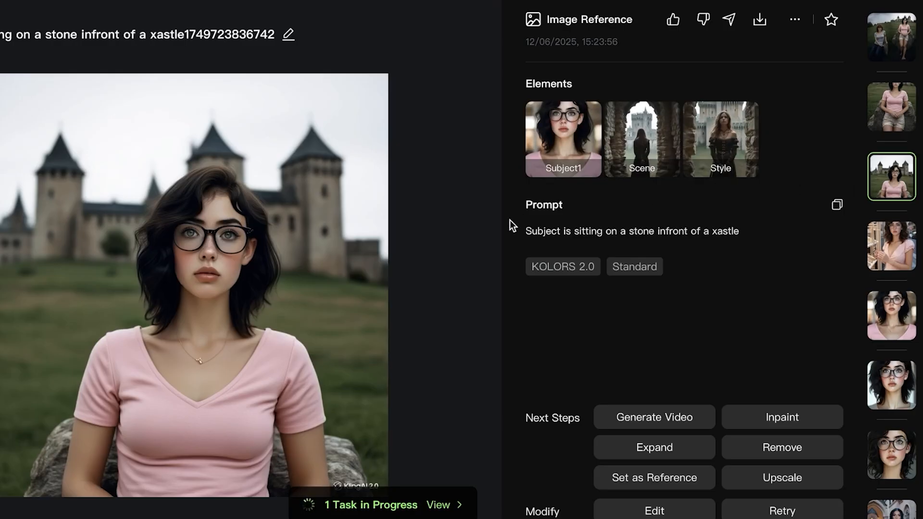
{"action": "mouse_move", "coordinate": [603, 229]}
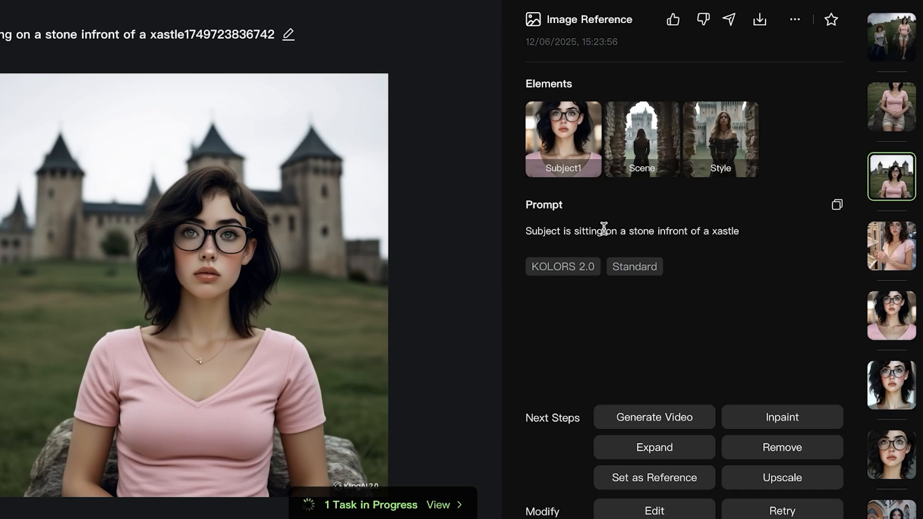
{"action": "mouse_move", "coordinate": [730, 231]}
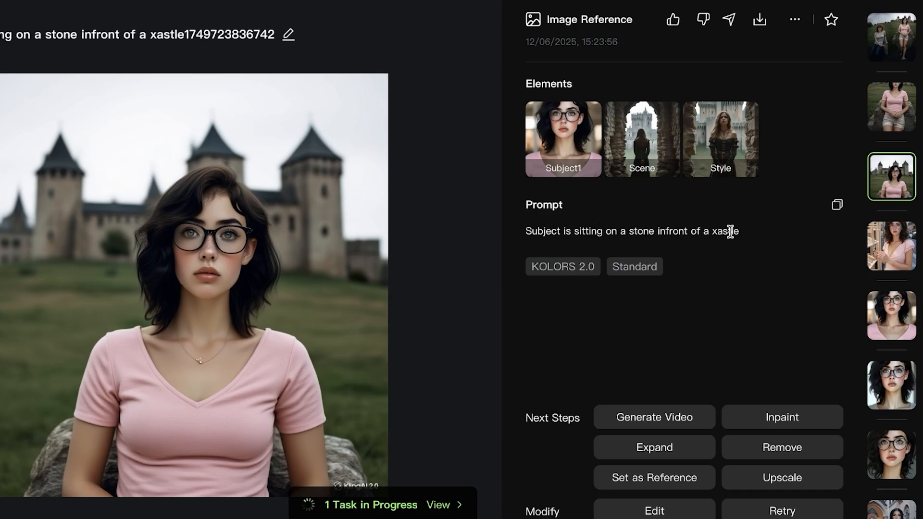
{"action": "mouse_move", "coordinate": [467, 31]}
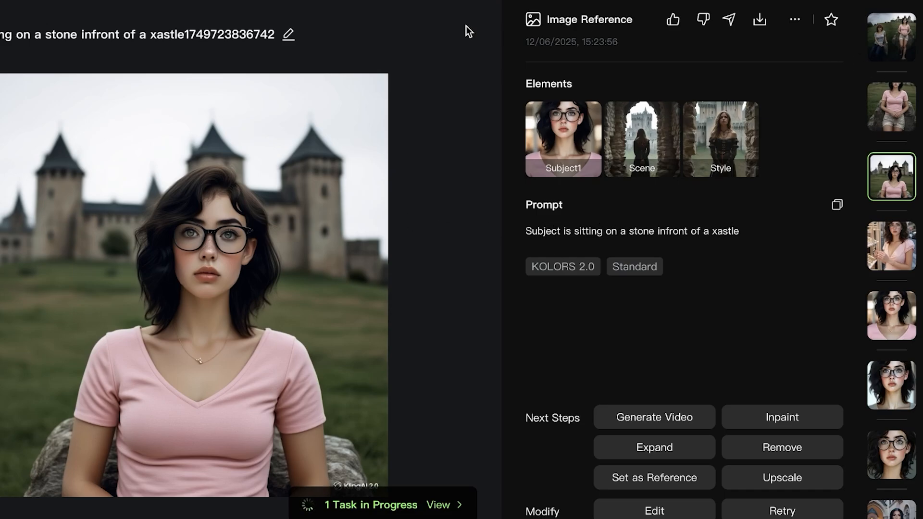
{"action": "left_click", "coordinate": [654, 447]}
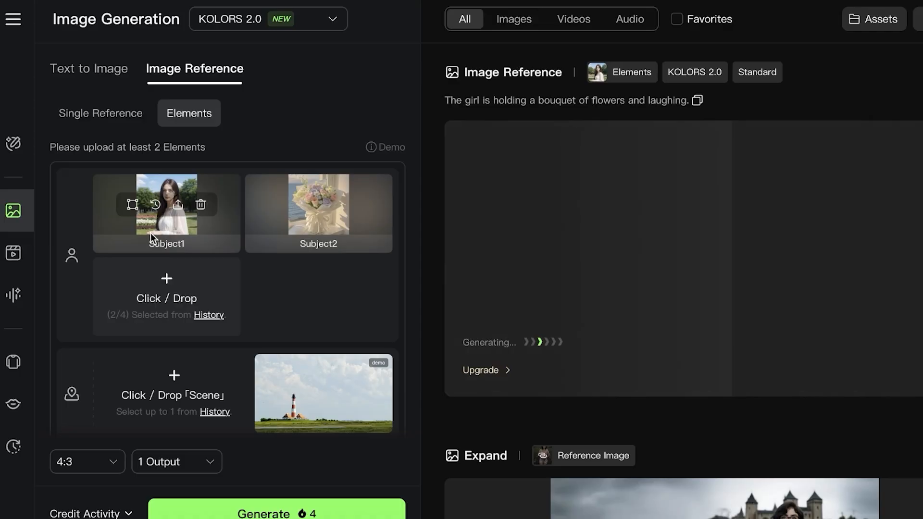
{"action": "scroll", "scroll_direction": "down", "scroll_amount": 3}
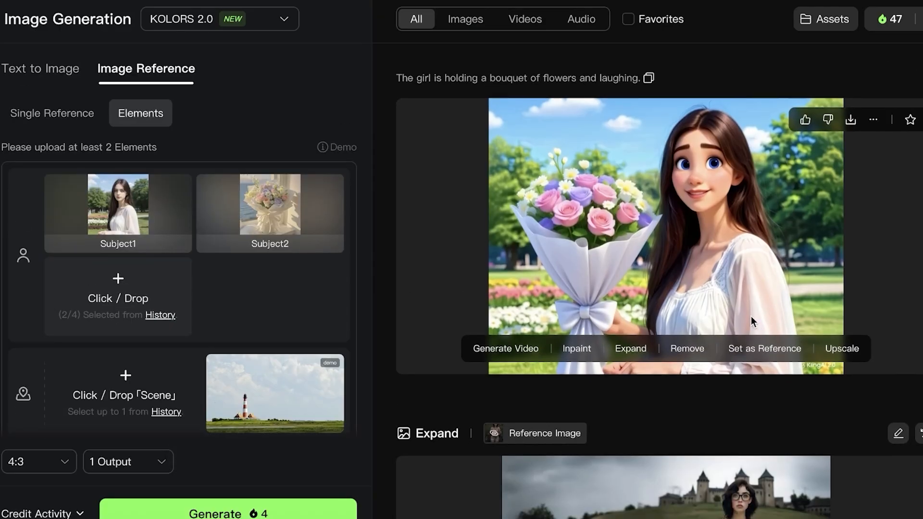
{"action": "mouse_move", "coordinate": [69, 62]}
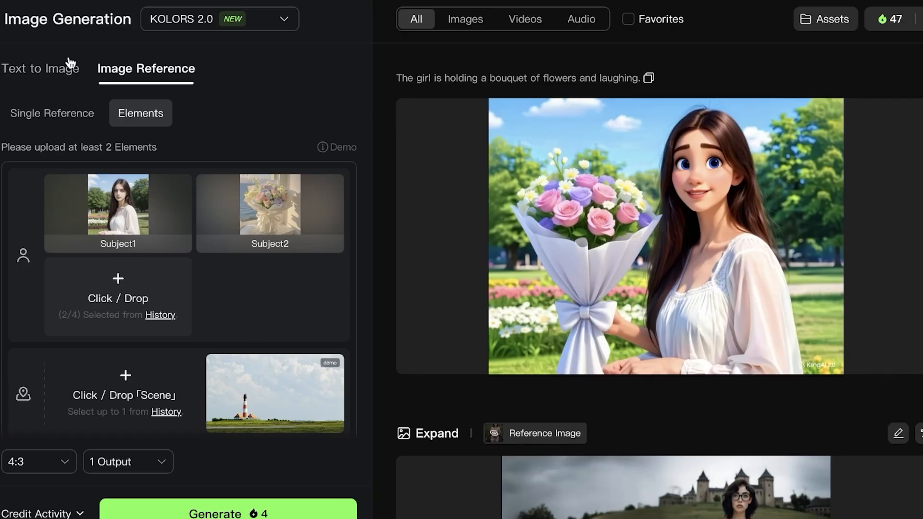
Step: Open Video Generation in Multi-Elements swap mode on KLING 1.6 and review the form
{"action": "left_click", "coordinate": [15, 252]}
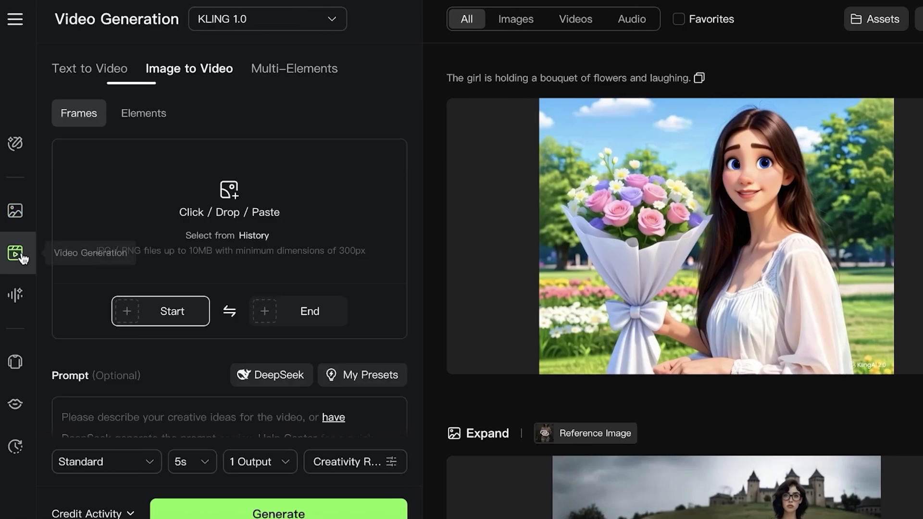
{"action": "mouse_move", "coordinate": [15, 253]}
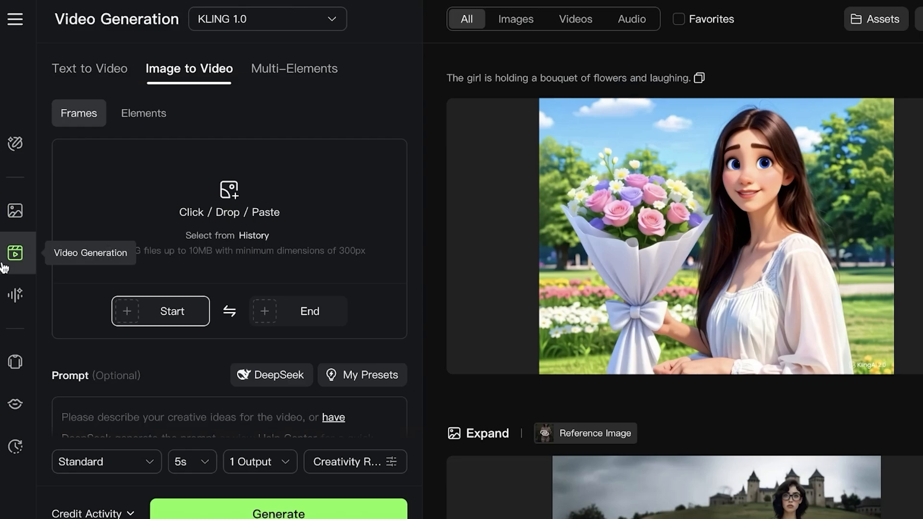
{"action": "mouse_move", "coordinate": [8, 259]}
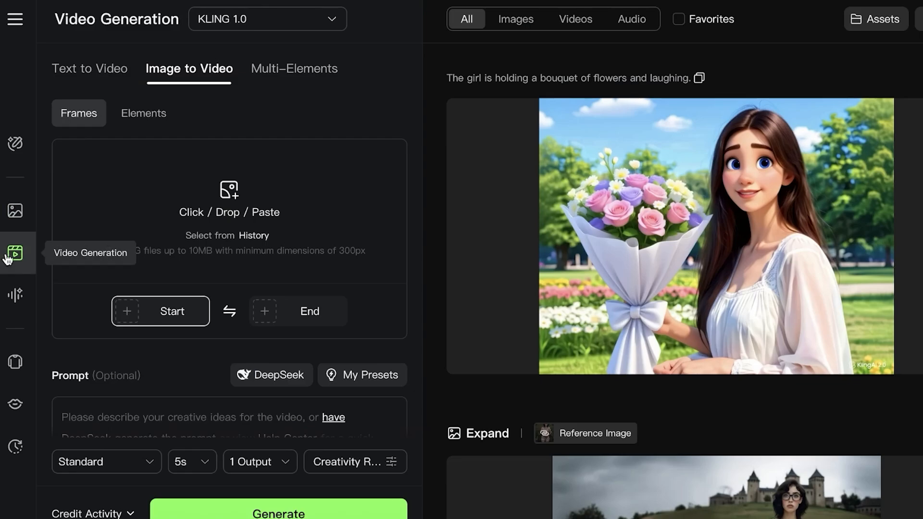
{"action": "left_click", "coordinate": [293, 68]}
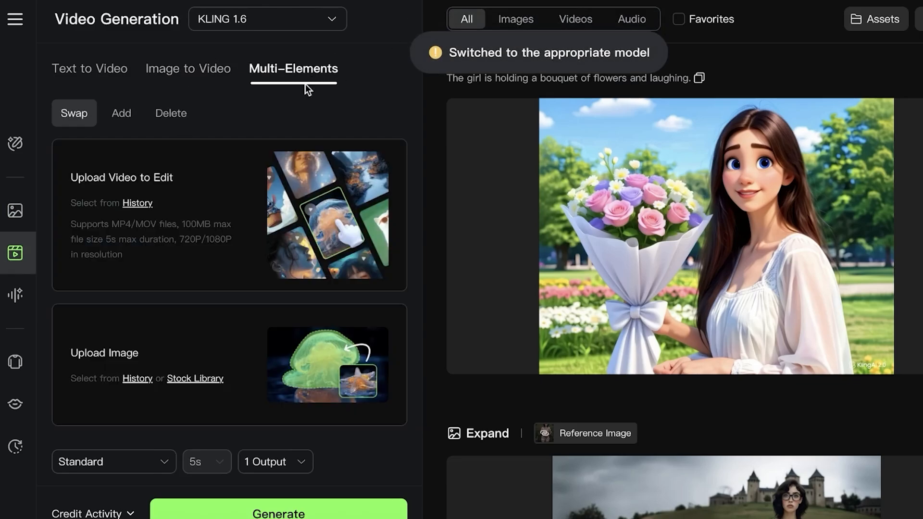
{"action": "scroll", "scroll_direction": "down", "scroll_amount": 3}
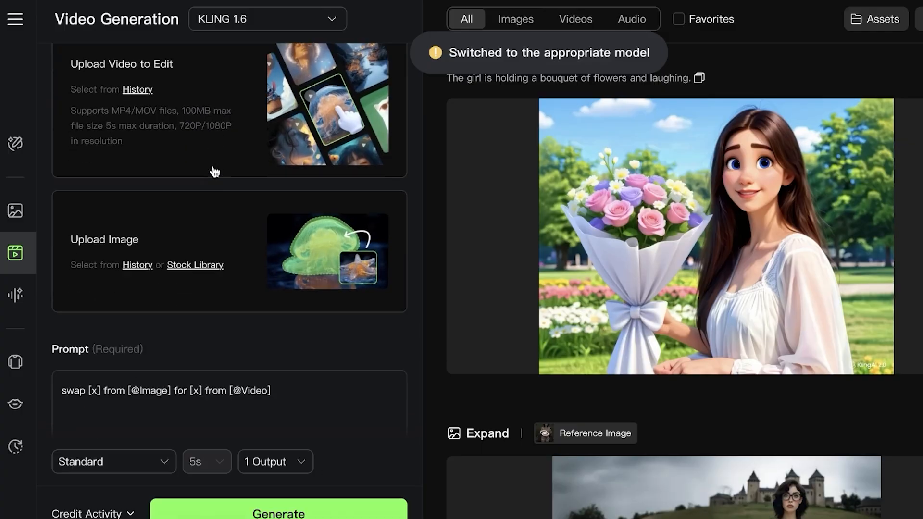
{"action": "scroll", "scroll_direction": "down", "scroll_amount": 3}
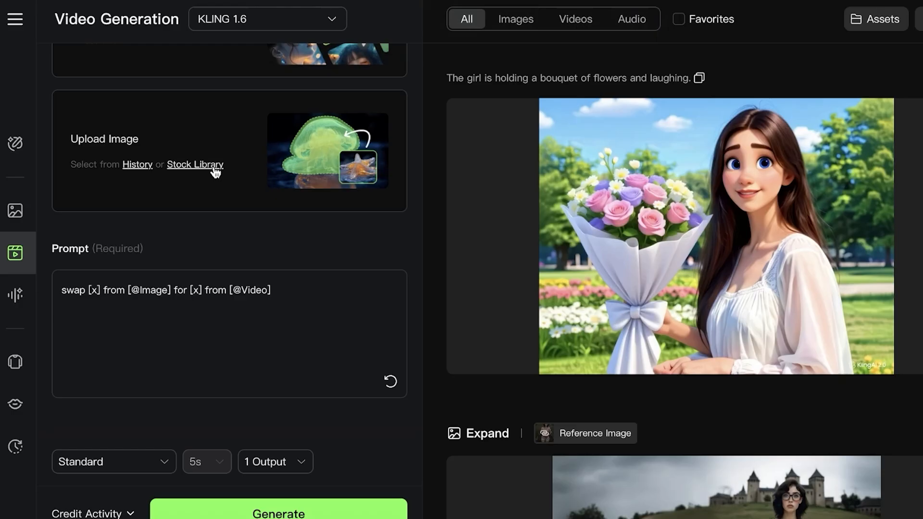
{"action": "mouse_move", "coordinate": [219, 163]}
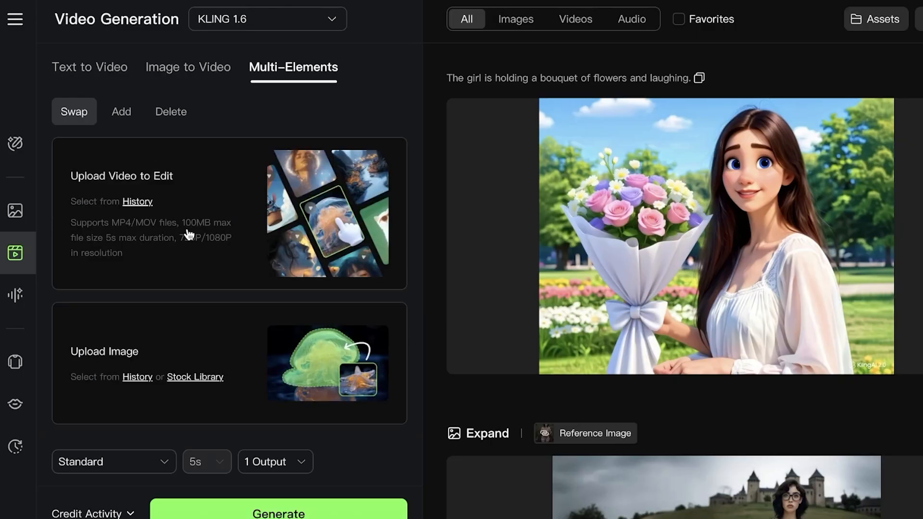
Step: Upload the white-gown woman video as the video to edit
{"action": "left_click", "coordinate": [136, 201]}
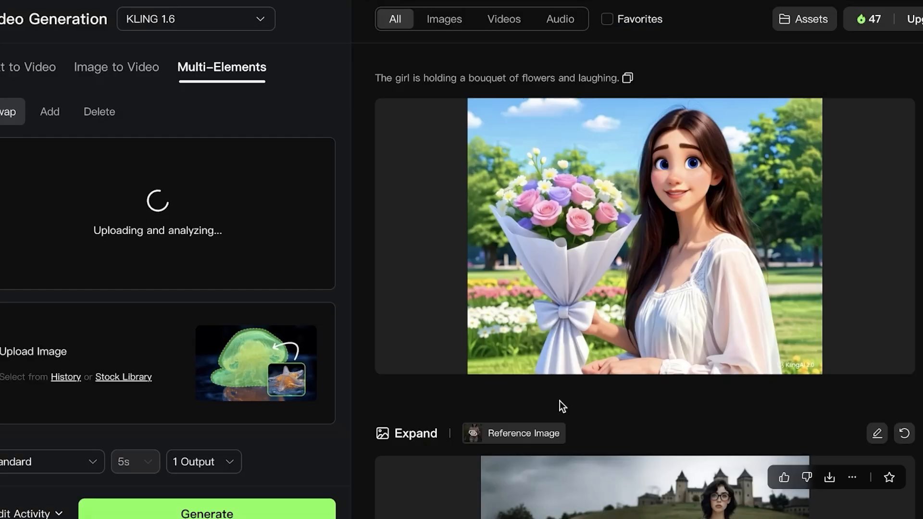
{"action": "left_click", "coordinate": [12, 19]}
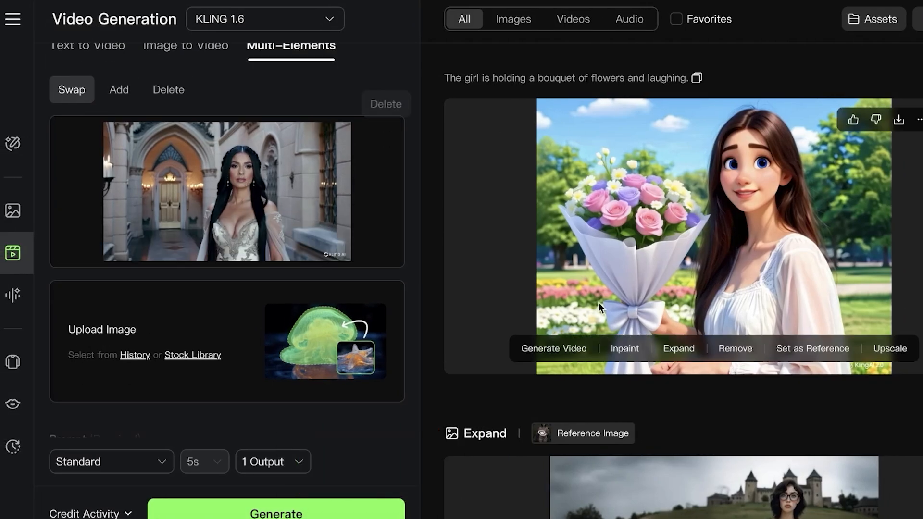
{"action": "mouse_move", "coordinate": [140, 358]}
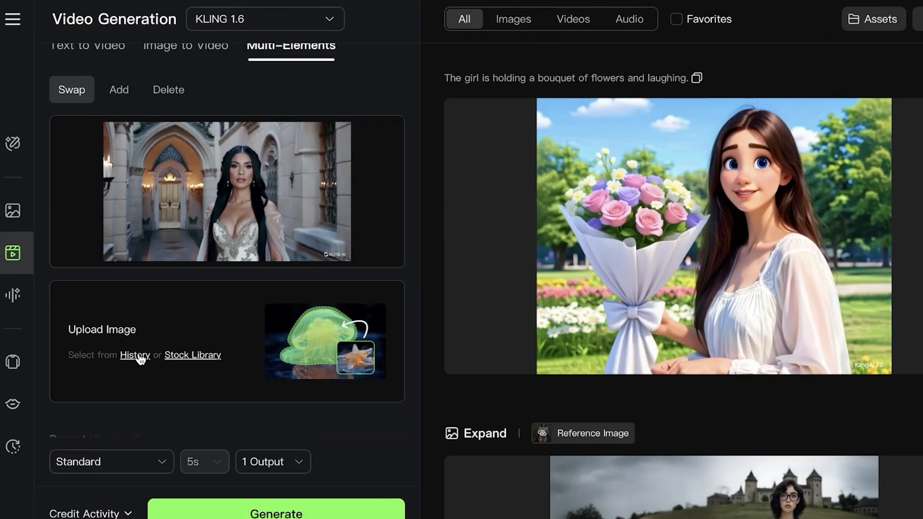
Step: Pick the glasses-woman portrait from History as the swap image
{"action": "left_click", "coordinate": [134, 355]}
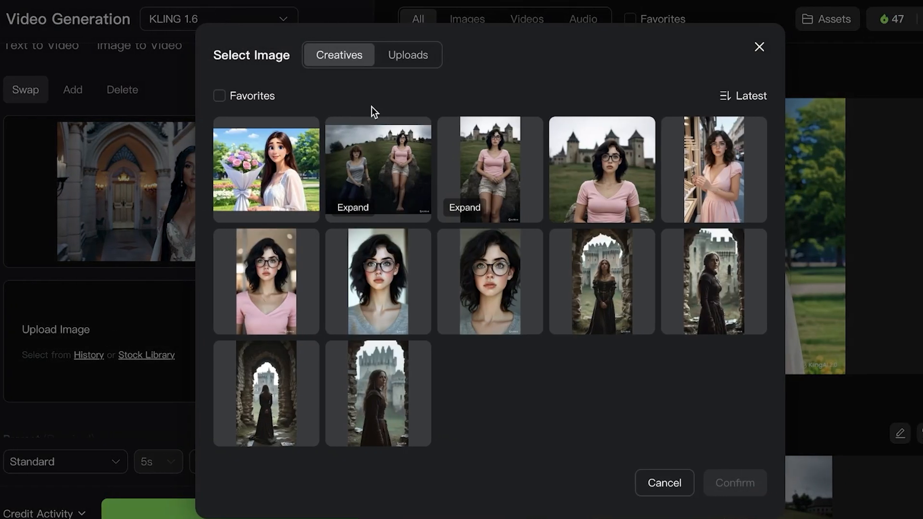
{"action": "mouse_move", "coordinate": [426, 308]}
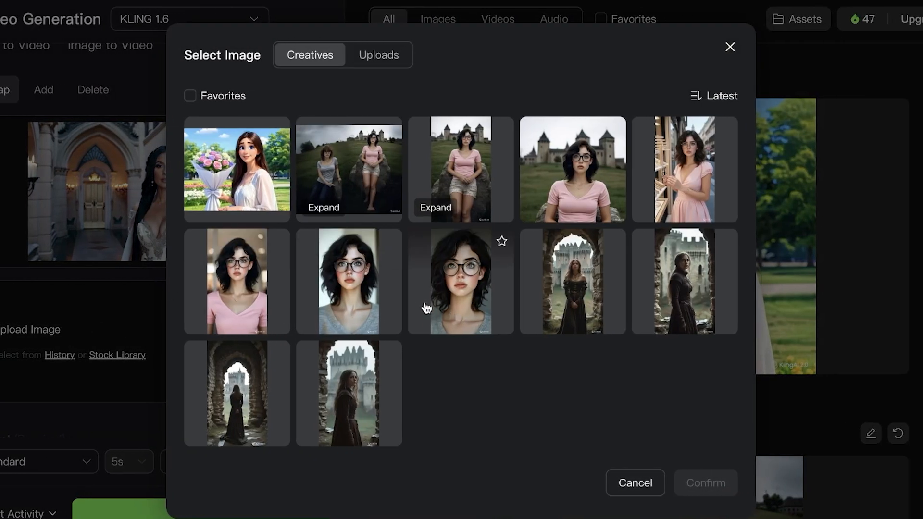
{"action": "mouse_move", "coordinate": [398, 335]}
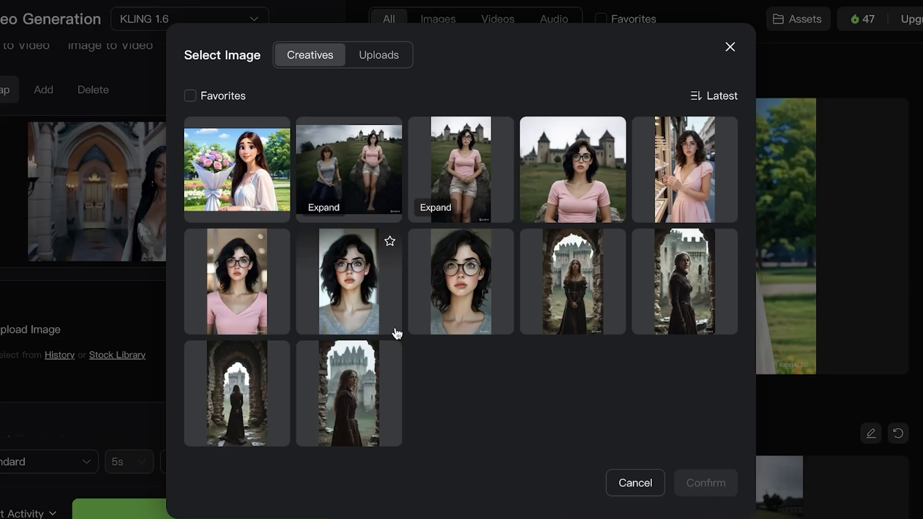
{"action": "mouse_move", "coordinate": [527, 320]}
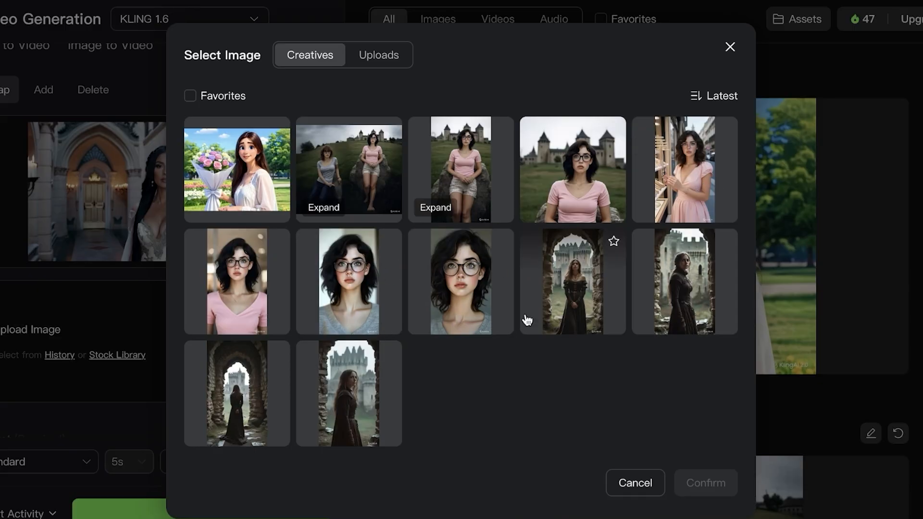
{"action": "left_click", "coordinate": [236, 169]}
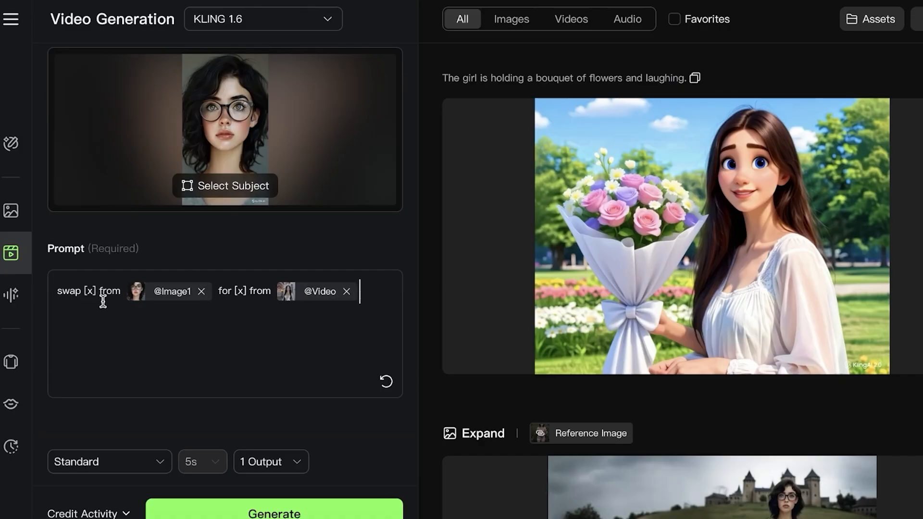
{"action": "mouse_move", "coordinate": [222, 296]}
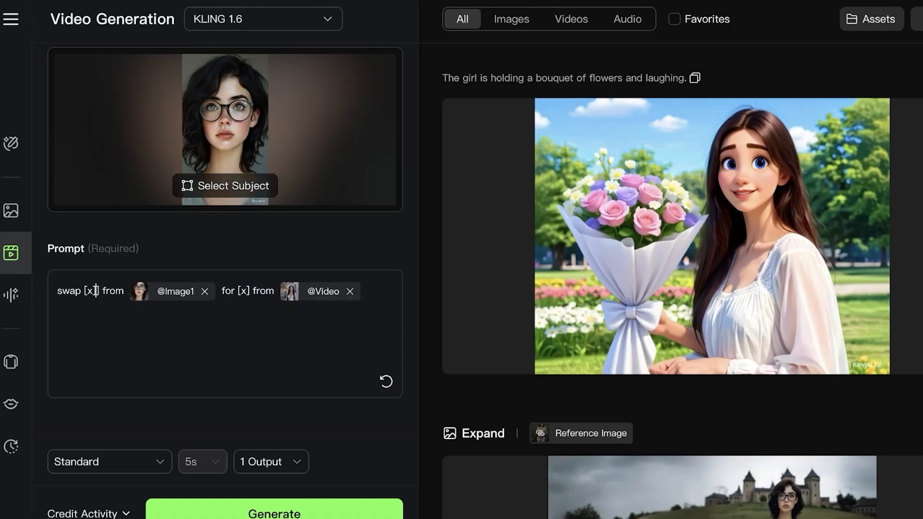
Step: Type 'the woman in the video to the woman in the image' and remove the image reference
{"action": "type", "text": "the woman in t"}
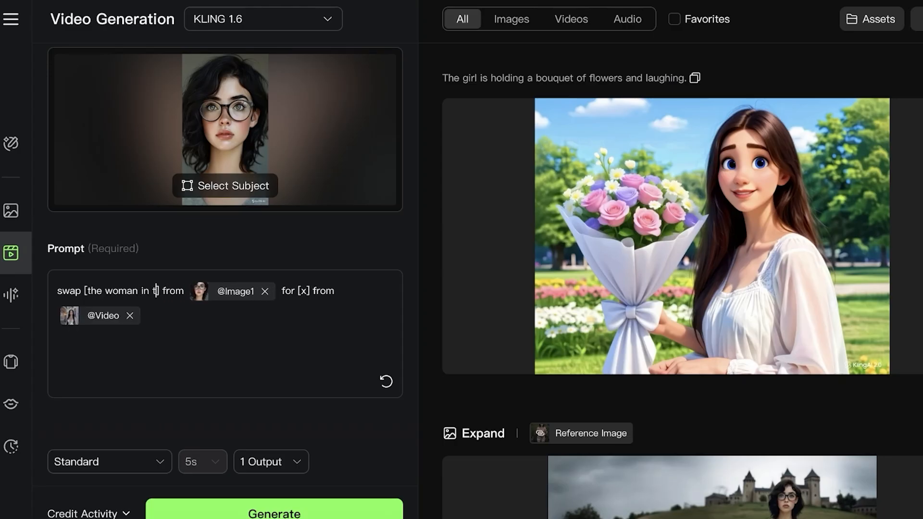
{"action": "type", "text": "he video to"}
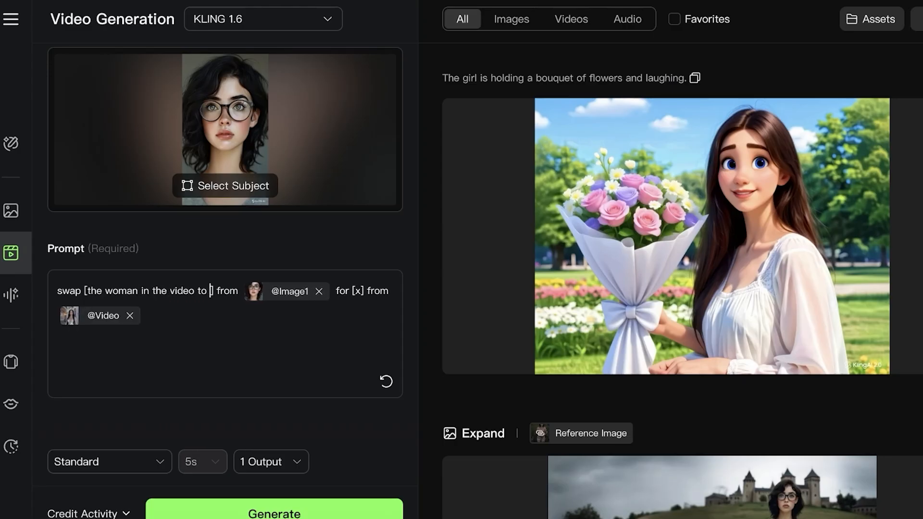
{"action": "type", "text": "the woman"}
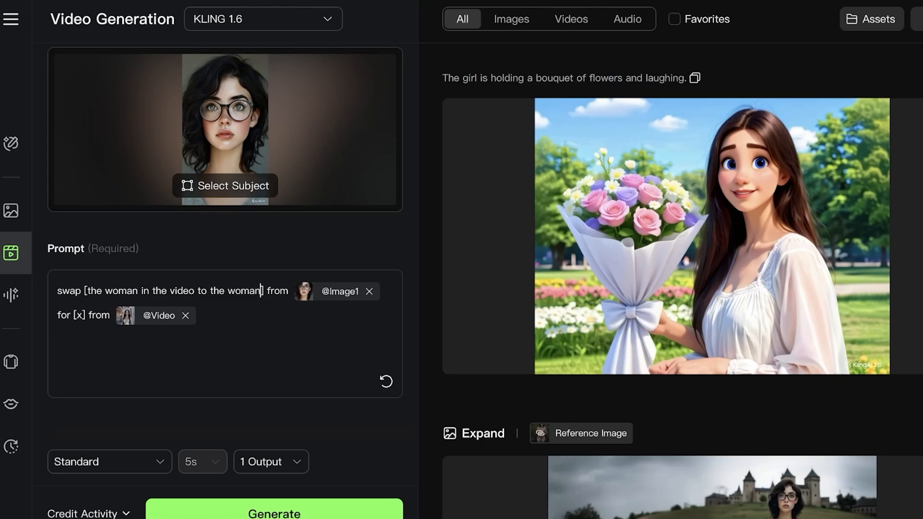
{"action": "type", "text": "in the image"}
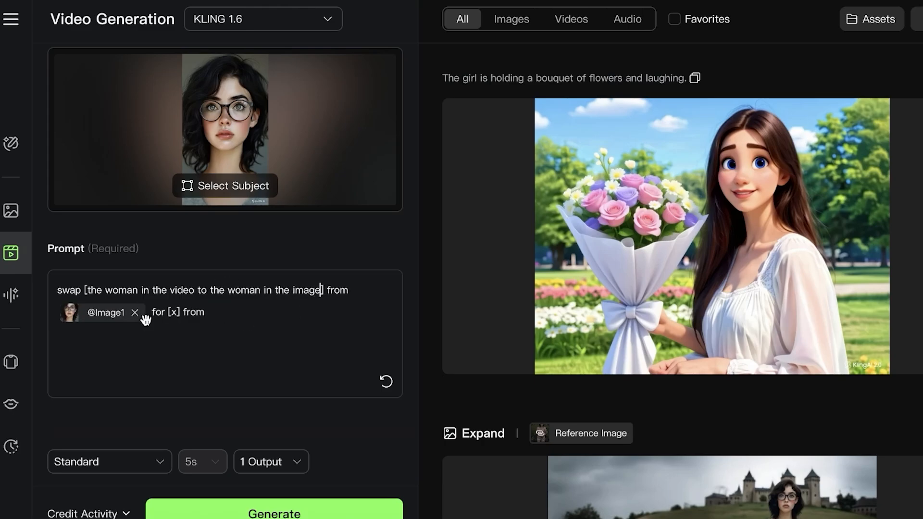
{"action": "left_click", "coordinate": [135, 313]}
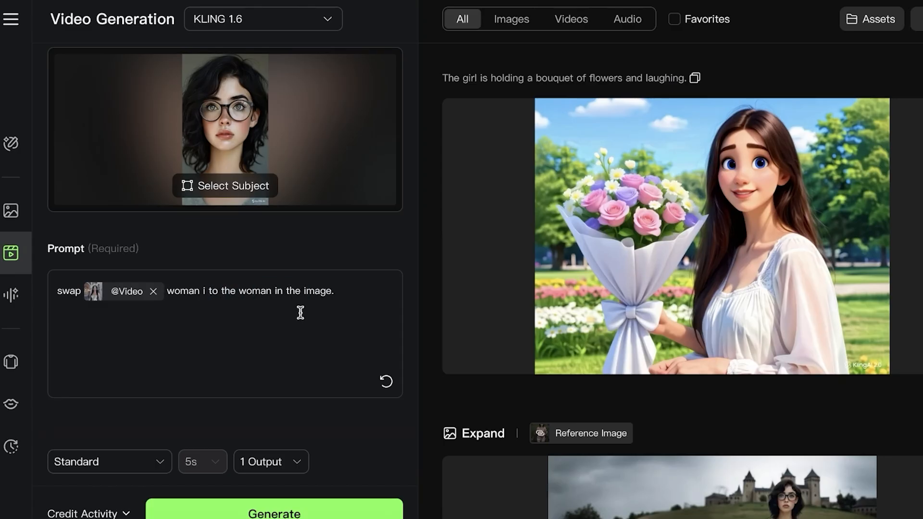
{"action": "type", "text": "@"}
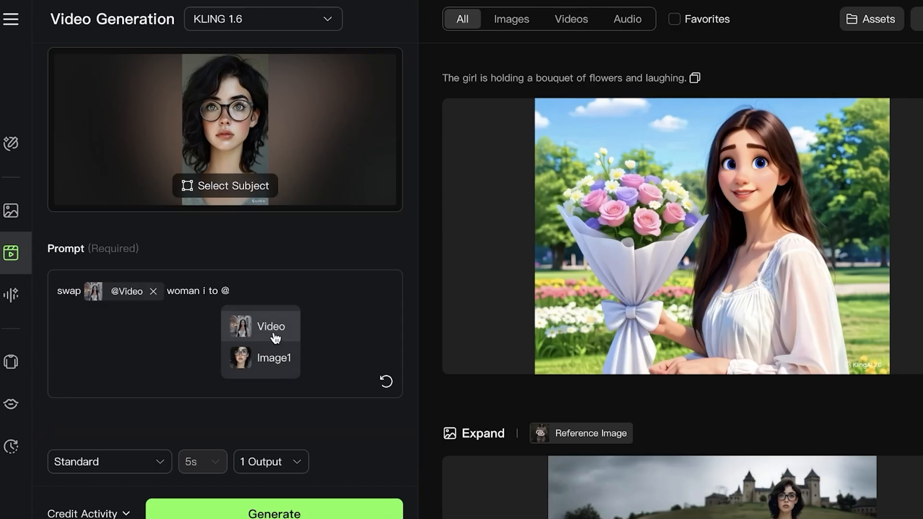
{"action": "left_click", "coordinate": [273, 357]}
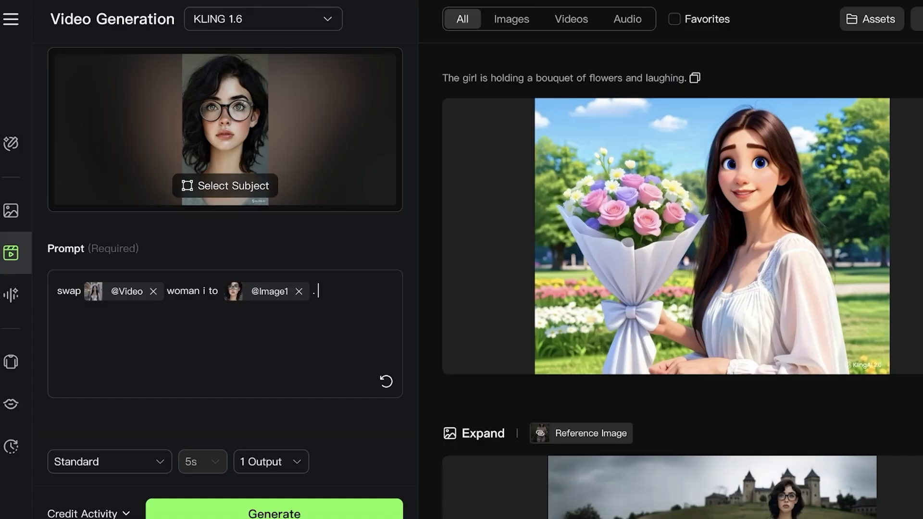
{"action": "type", "text": "without"}
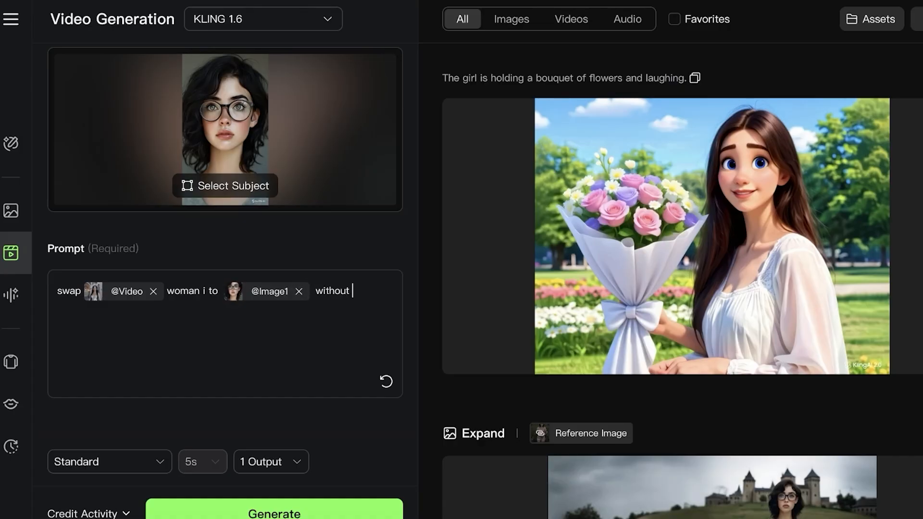
{"action": "type", "text": "the glasses"}
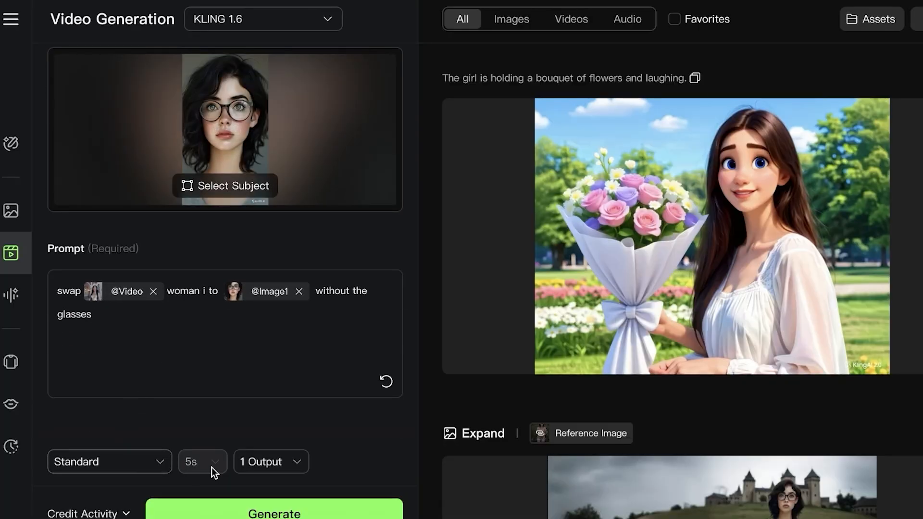
{"action": "mouse_move", "coordinate": [109, 462]}
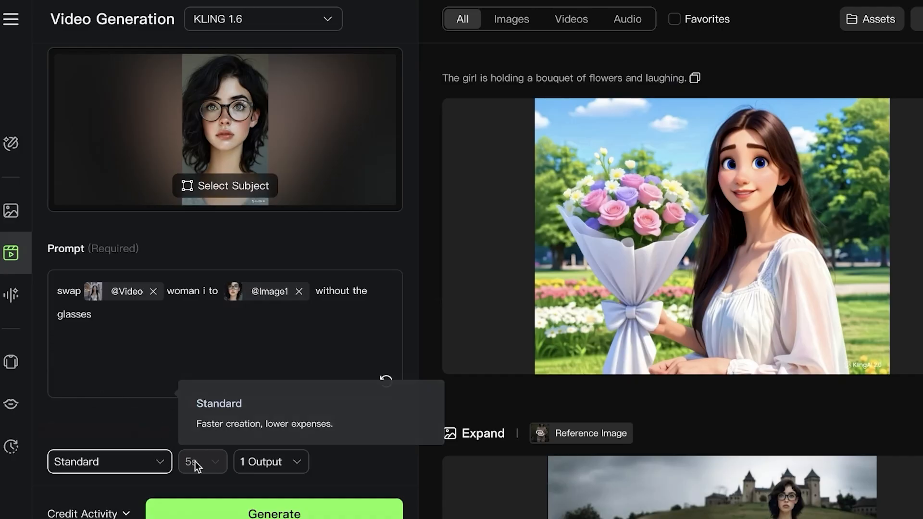
Step: Try generating, add a period to the prompt, and retry, triggering the selection warning
{"action": "left_click", "coordinate": [271, 462]}
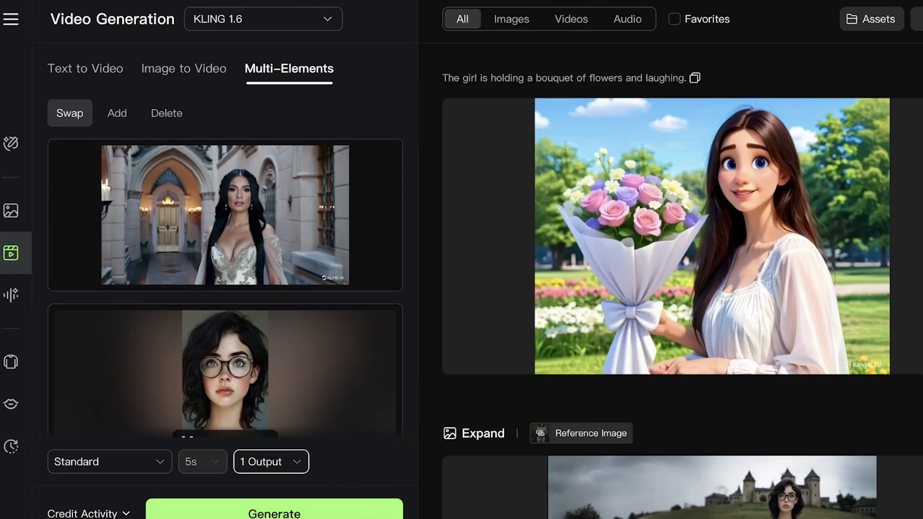
{"action": "mouse_move", "coordinate": [91, 122]}
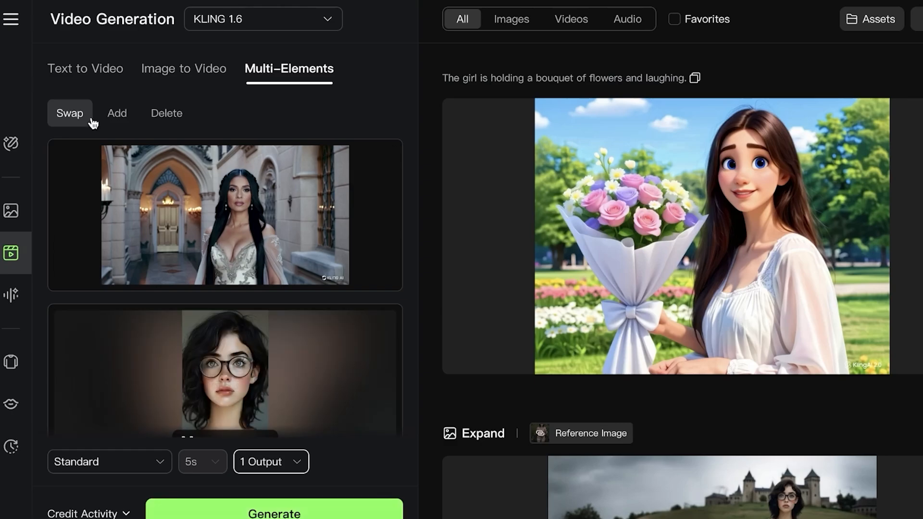
{"action": "mouse_move", "coordinate": [289, 506]}
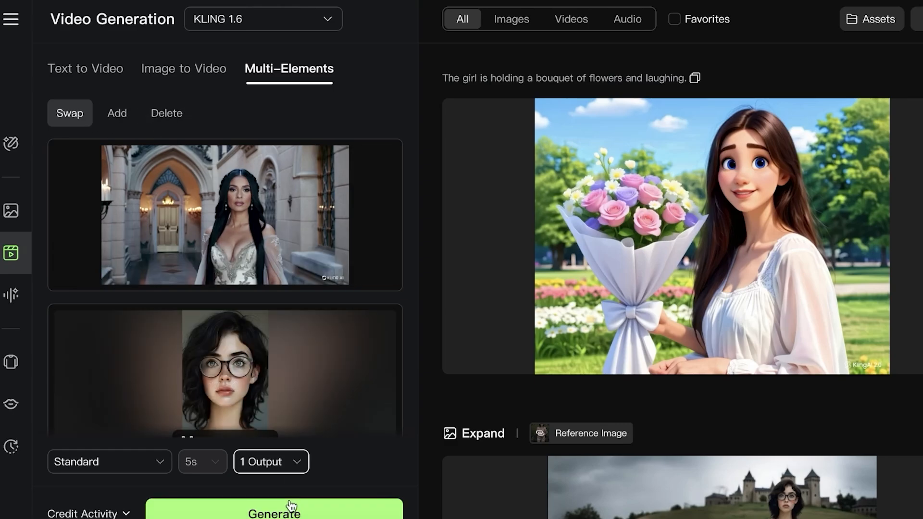
{"action": "left_click", "coordinate": [274, 512]}
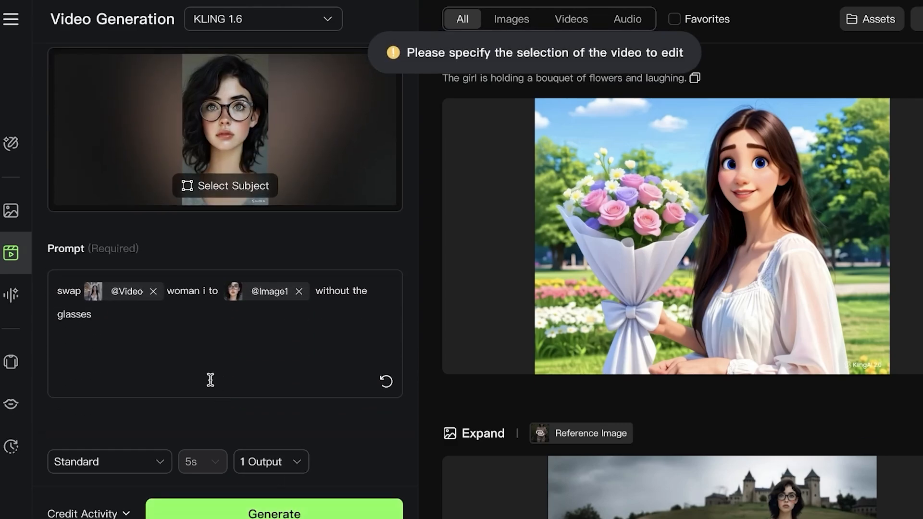
{"action": "type", "text": "."}
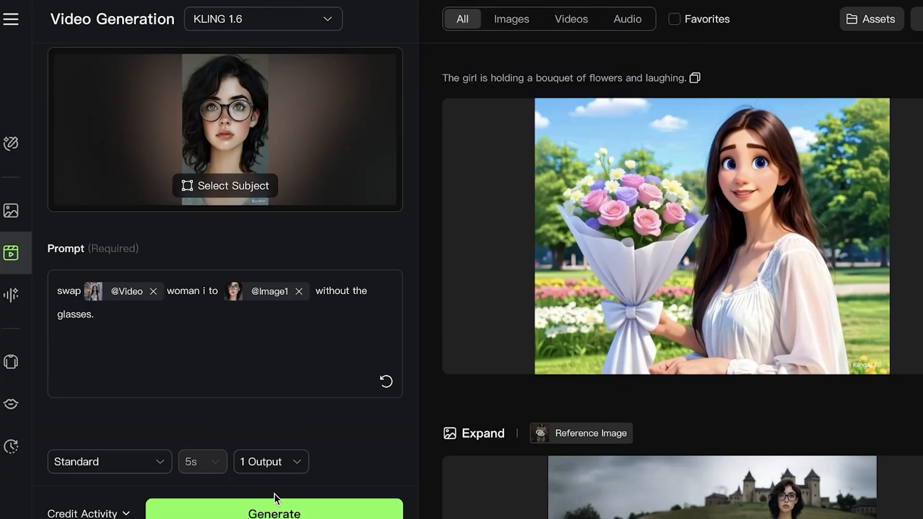
{"action": "left_click", "coordinate": [274, 511]}
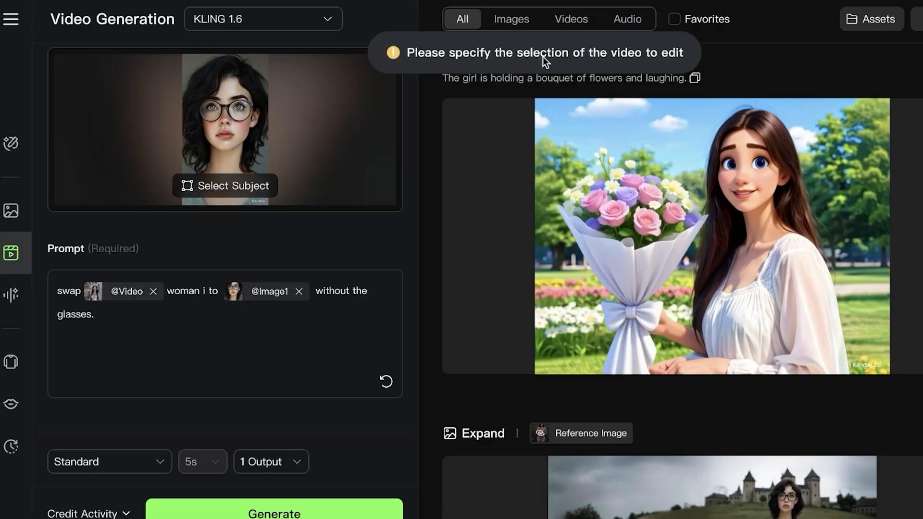
Step: Mark the gown-wearing woman as the castle video's swap subject, bringing the cost to 30 credits
{"action": "left_click", "coordinate": [289, 68]}
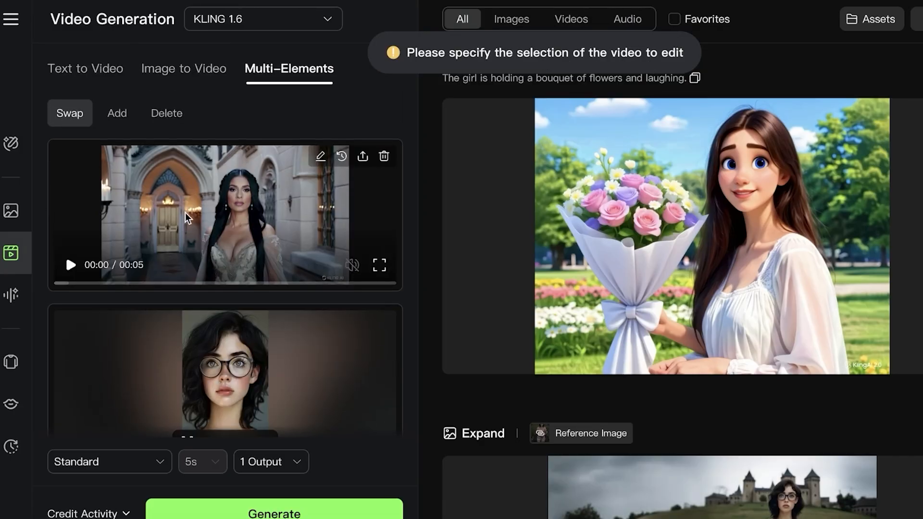
{"action": "left_click", "coordinate": [321, 156]}
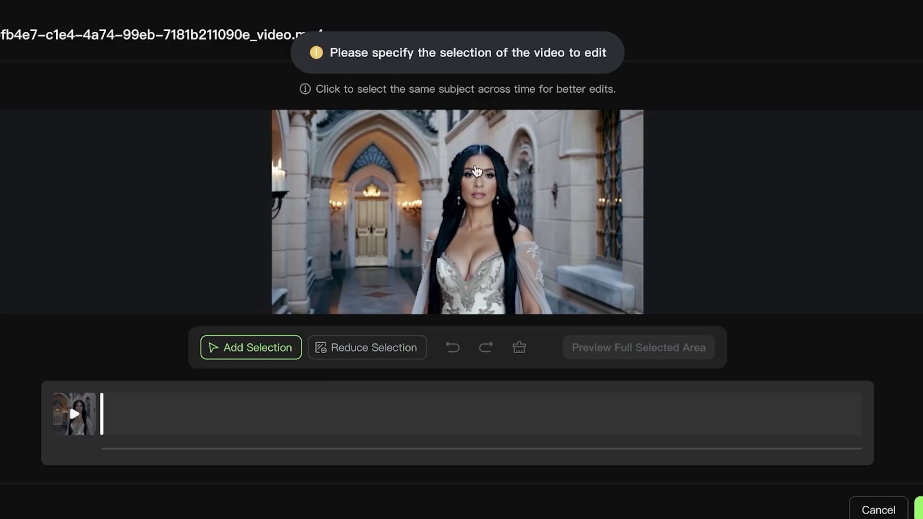
{"action": "left_click", "coordinate": [473, 174]}
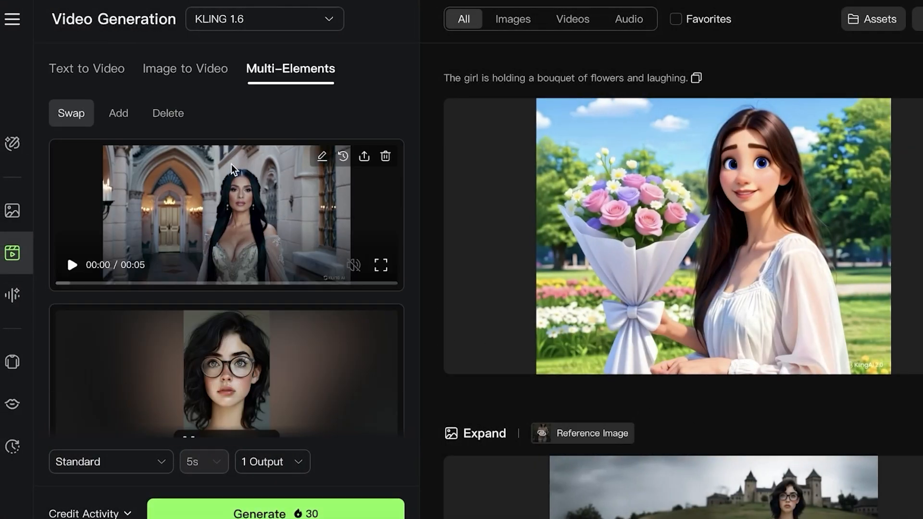
{"action": "left_click", "coordinate": [322, 156]}
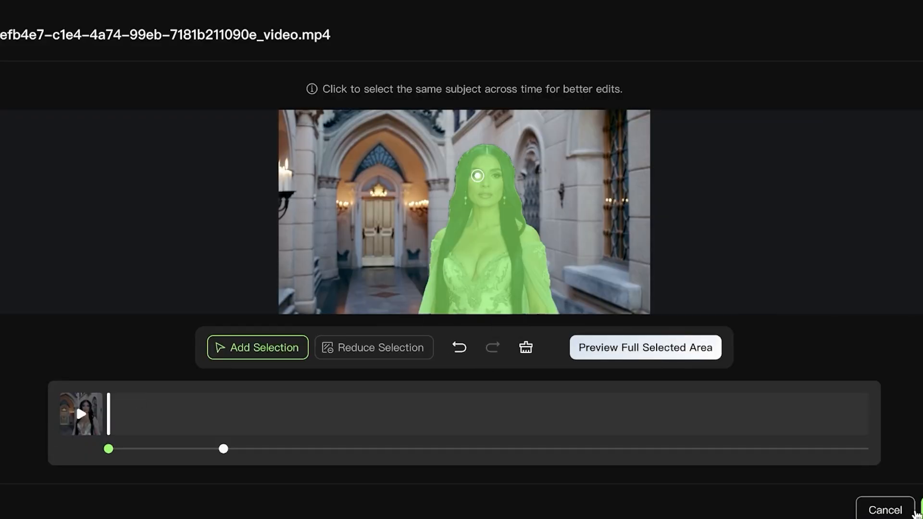
{"action": "left_click", "coordinate": [886, 509]}
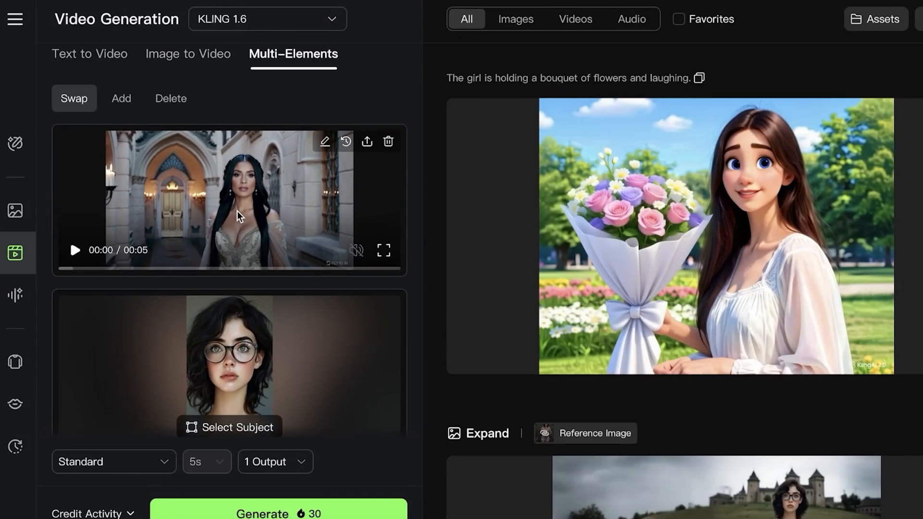
Step: Generate the swap video placing the glasses-wearing woman in the castle hall
{"action": "scroll", "scroll_direction": "down", "scroll_amount": 3}
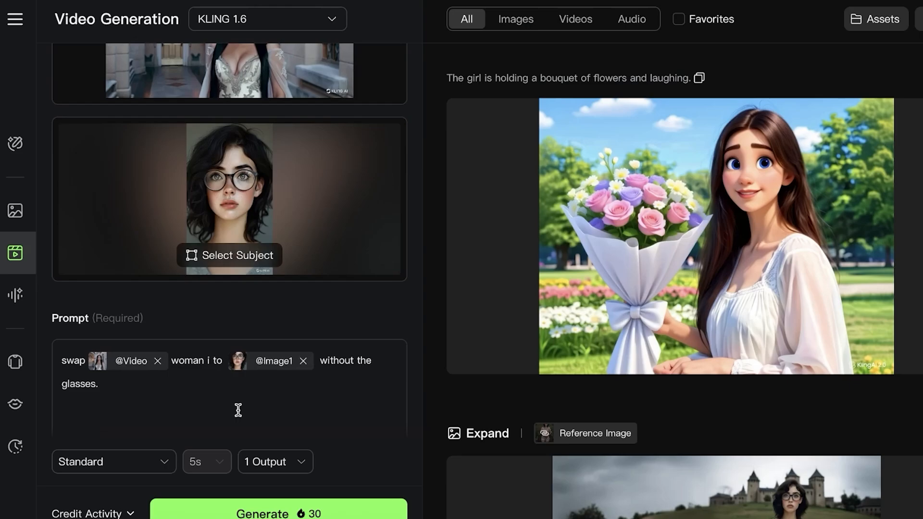
{"action": "left_click", "coordinate": [278, 514]}
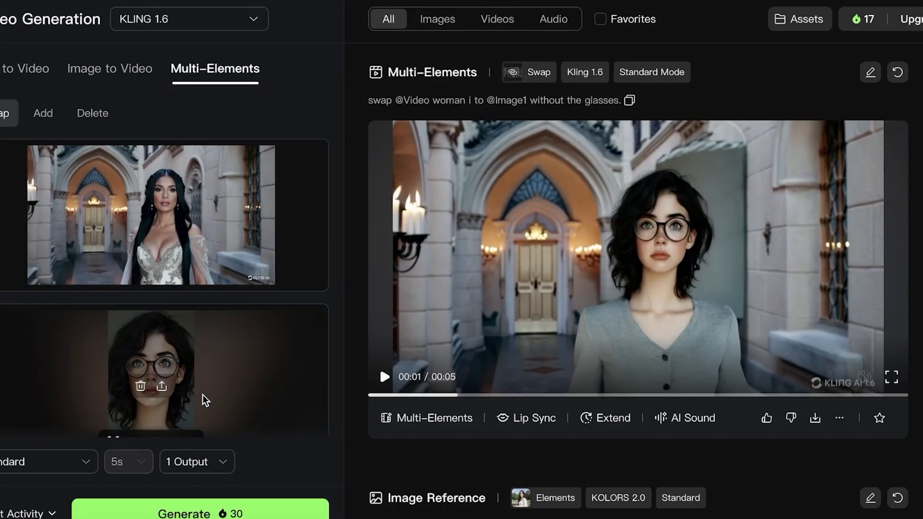
{"action": "left_click", "coordinate": [384, 377]}
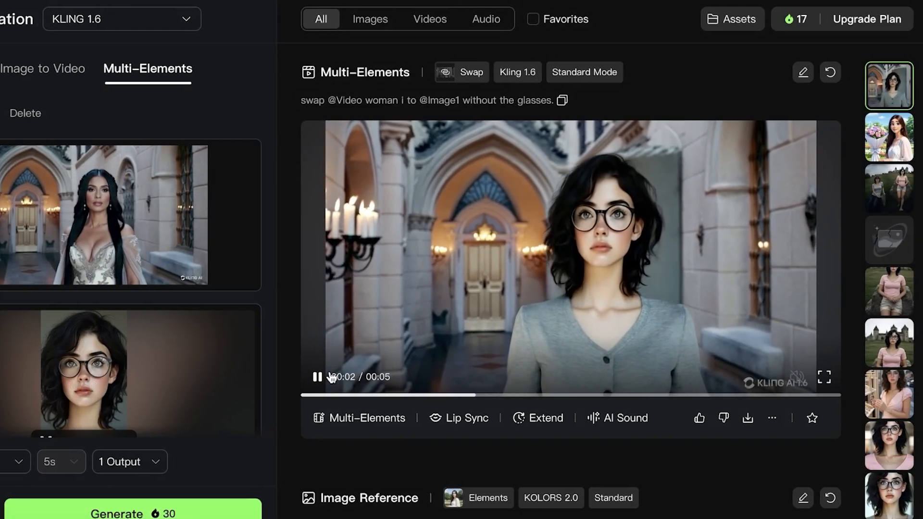
{"action": "left_click", "coordinate": [317, 377]}
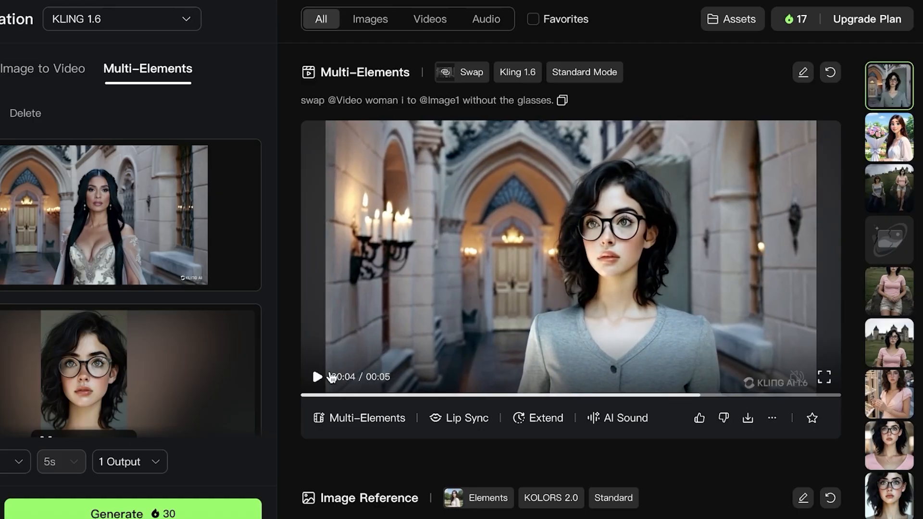
{"action": "left_click", "coordinate": [317, 377]}
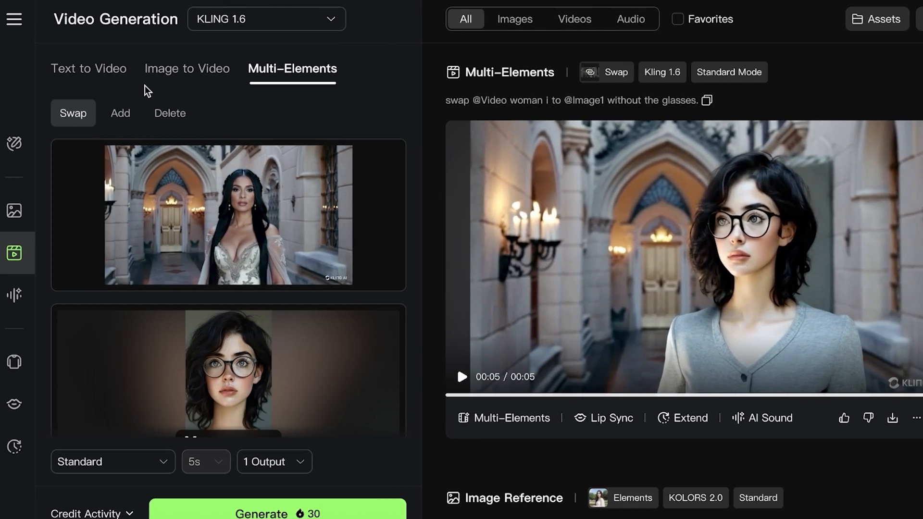
Step: Switch Multi-Elements to Add, then view the Basic, Standard, Pro and Premier plans
{"action": "left_click", "coordinate": [120, 113]}
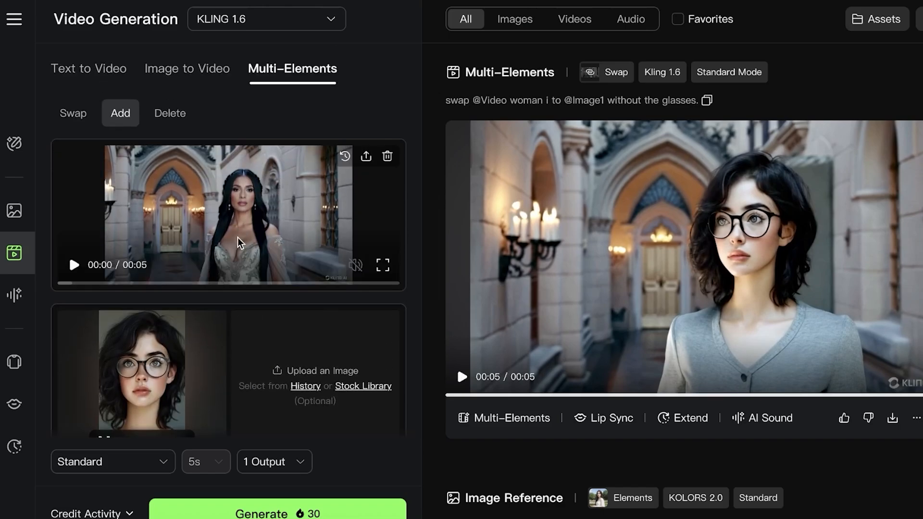
{"action": "mouse_move", "coordinate": [288, 82]}
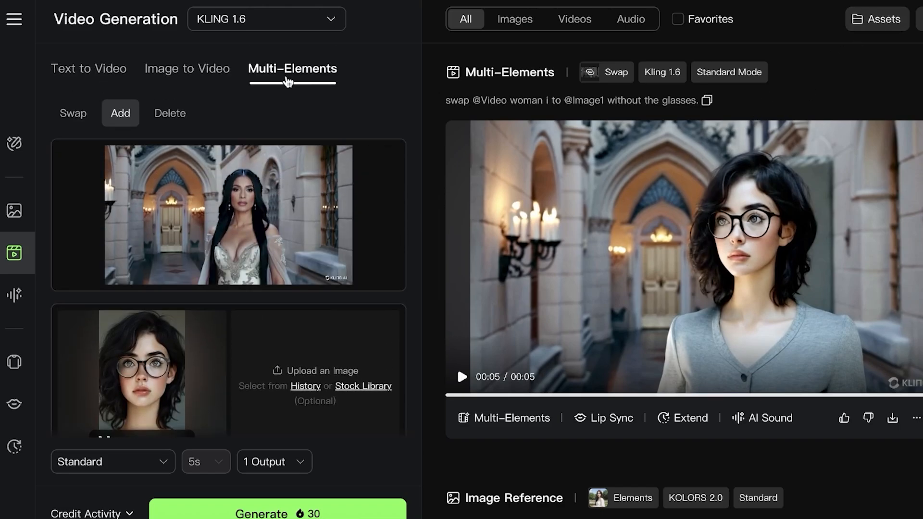
{"action": "scroll", "scroll_direction": "down", "scroll_amount": 3}
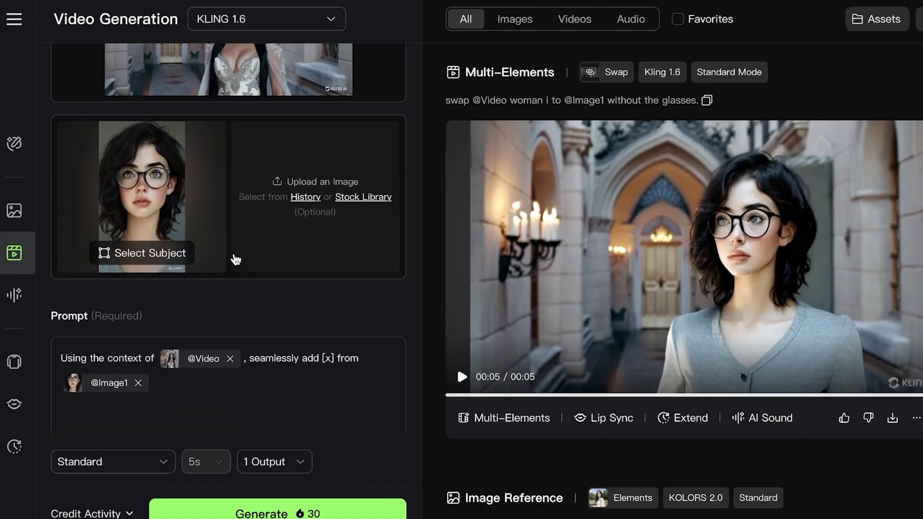
{"action": "left_click", "coordinate": [169, 113]}
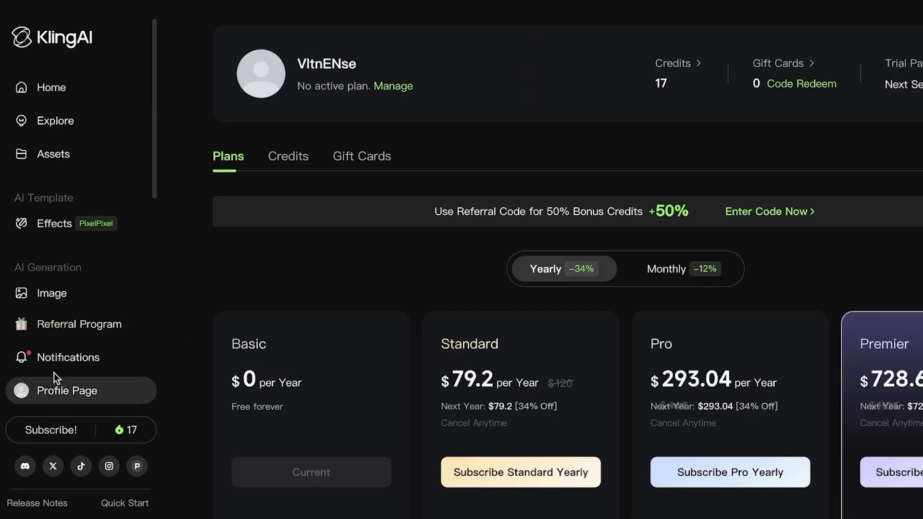
Step: Open Credit Activity from the 17-credit count and go to Purchase Credits
{"action": "scroll", "scroll_direction": "down", "scroll_amount": 3}
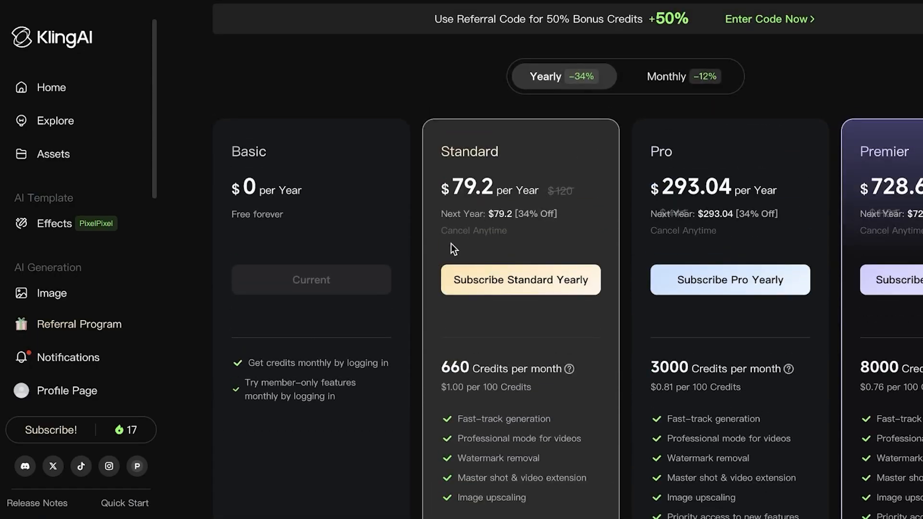
{"action": "left_click", "coordinate": [52, 87]}
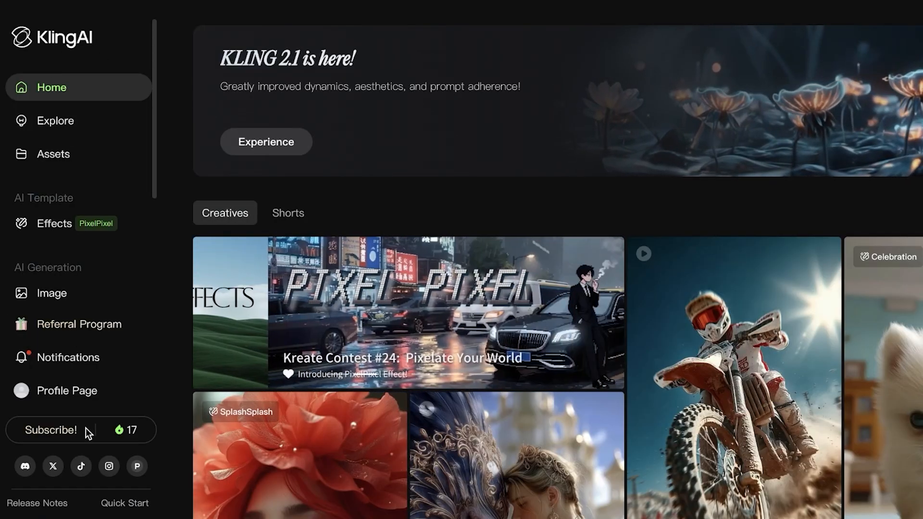
{"action": "left_click", "coordinate": [121, 430]}
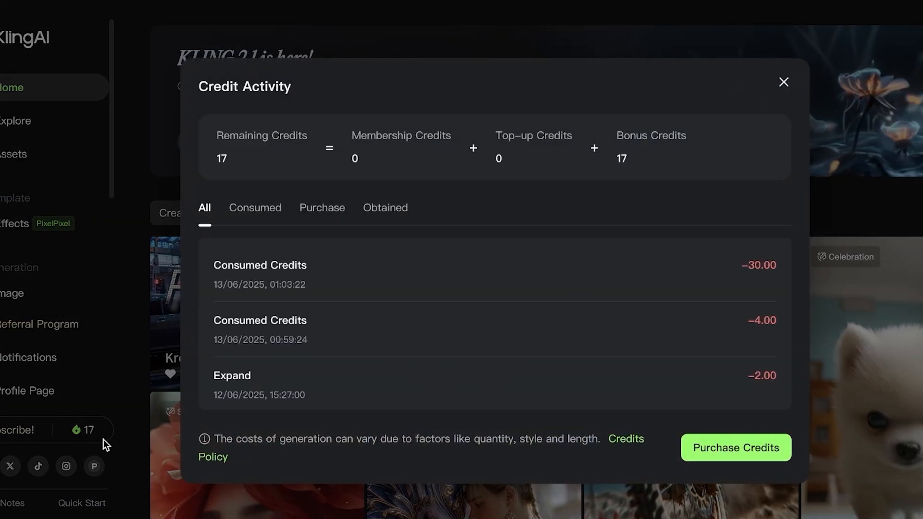
{"action": "left_click", "coordinate": [735, 447]}
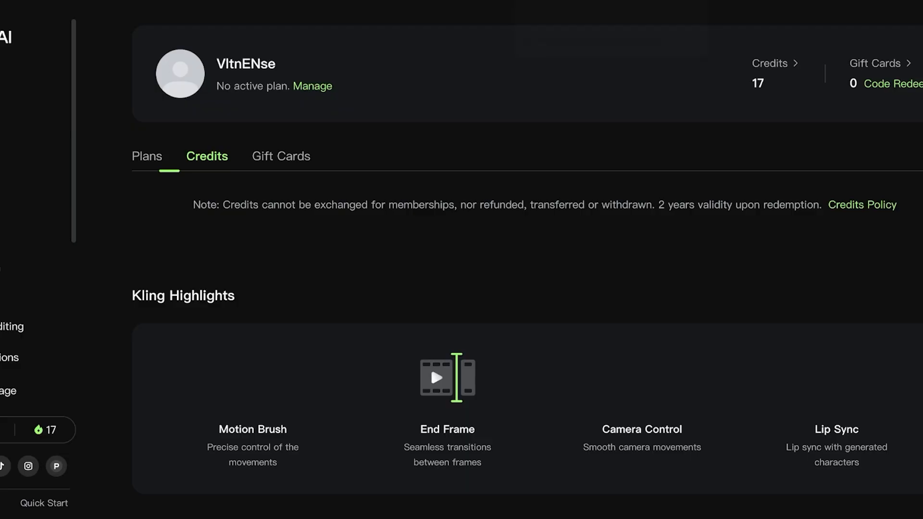
Step: Browse the credit packs and Plans tab, then return to Image Generation on KOLORS 1.0
{"action": "scroll", "scroll_direction": "down", "scroll_amount": 3}
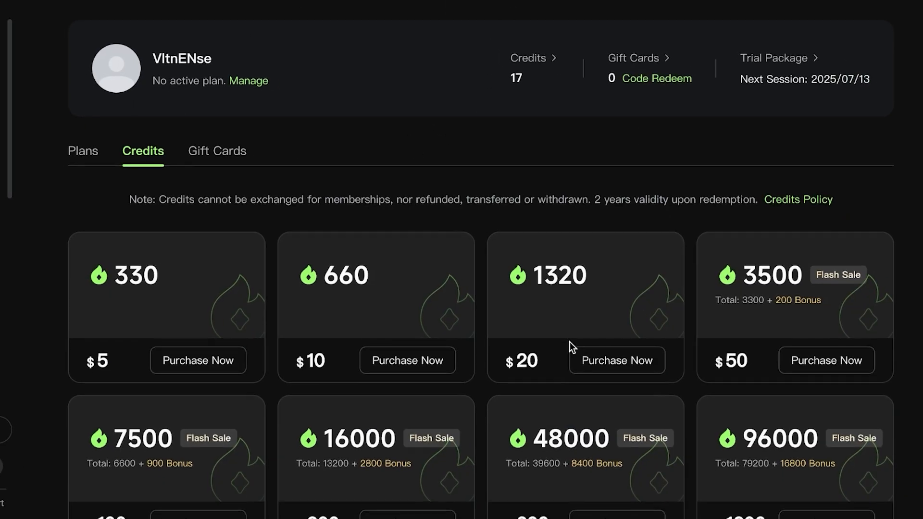
{"action": "scroll", "scroll_direction": "down", "scroll_amount": 3}
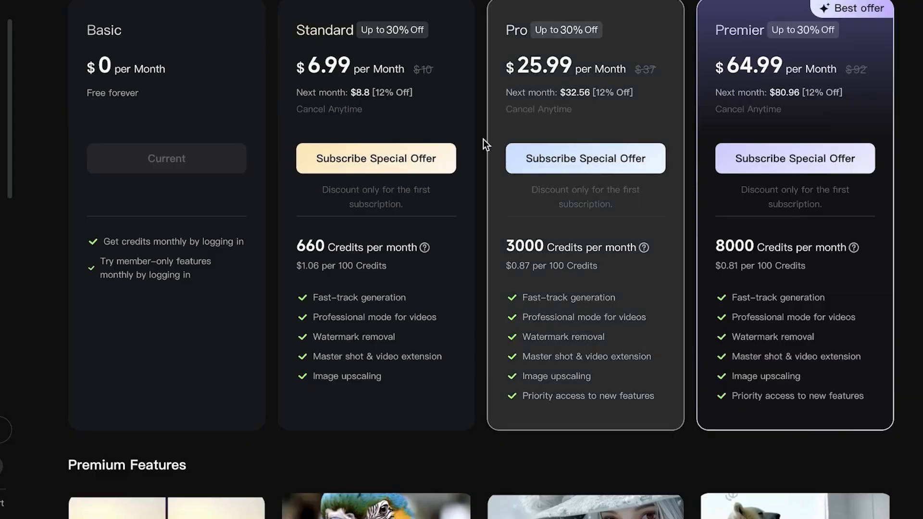
{"action": "scroll", "scroll_direction": "up", "scroll_amount": 3}
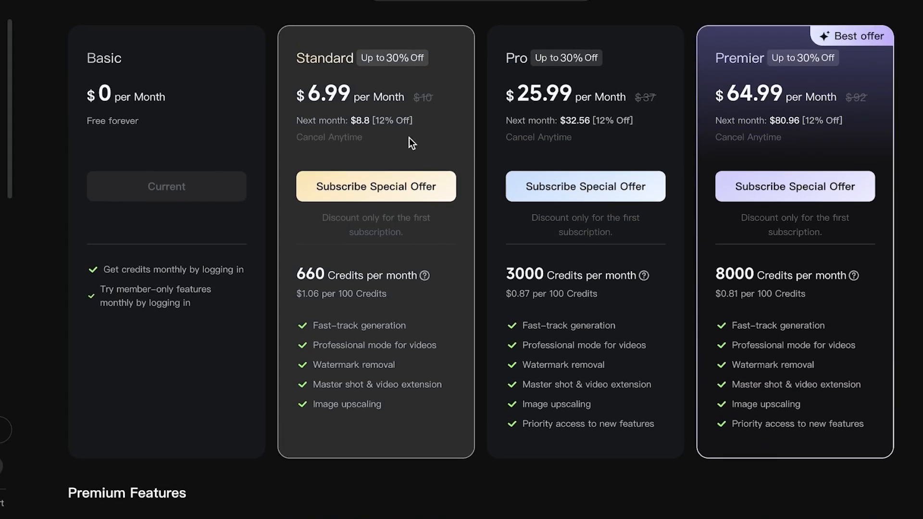
{"action": "scroll", "scroll_direction": "up", "scroll_amount": 3}
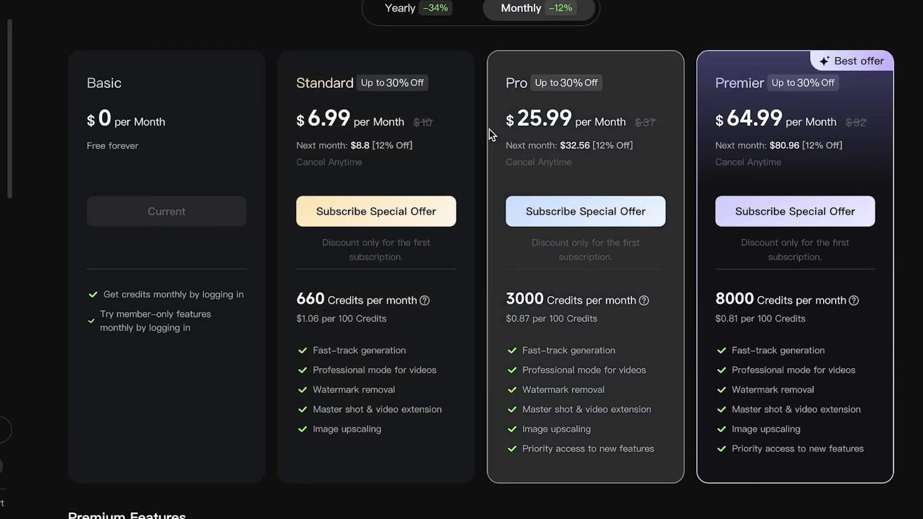
{"action": "mouse_move", "coordinate": [614, 149]}
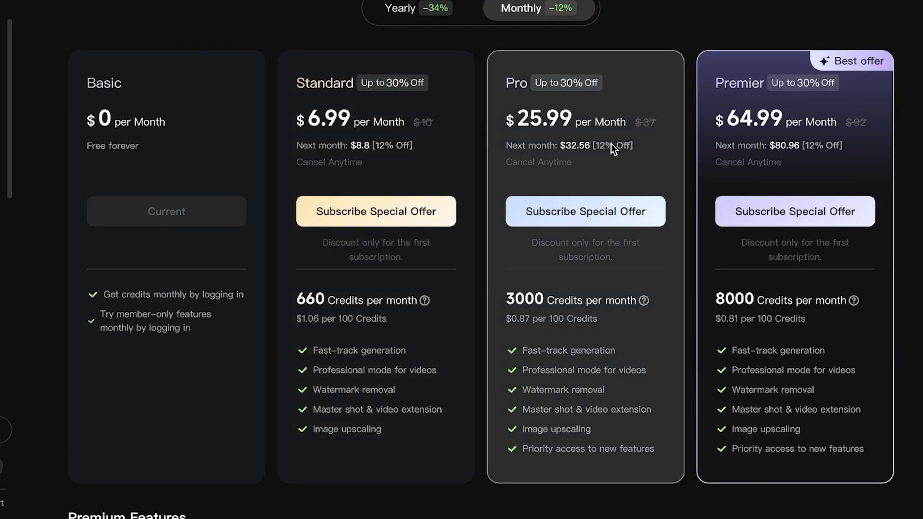
{"action": "mouse_move", "coordinate": [763, 164]}
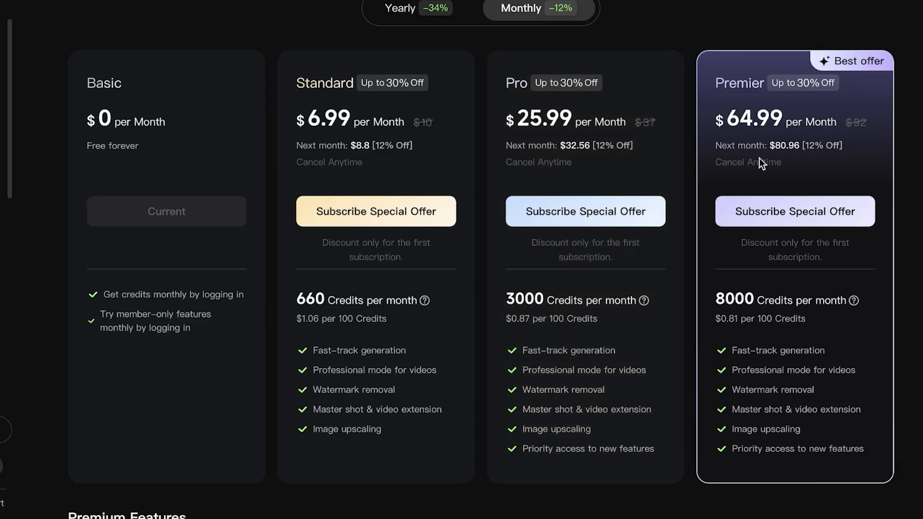
{"action": "mouse_move", "coordinate": [738, 328]}
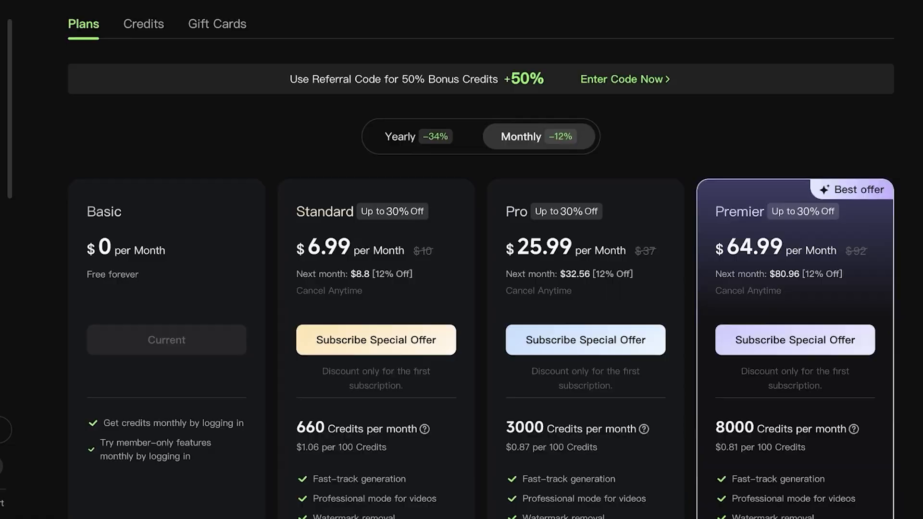
{"action": "scroll", "scroll_direction": "up", "scroll_amount": 3}
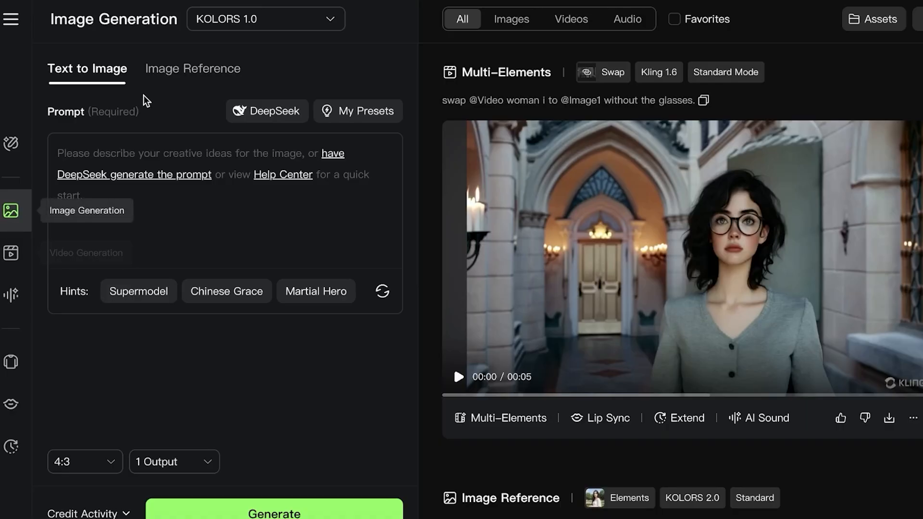
Step: Switch Image Reference to Elements on KOLORS 2.0 and browse the Subject, Scene, Style slots
{"action": "left_click", "coordinate": [187, 113]}
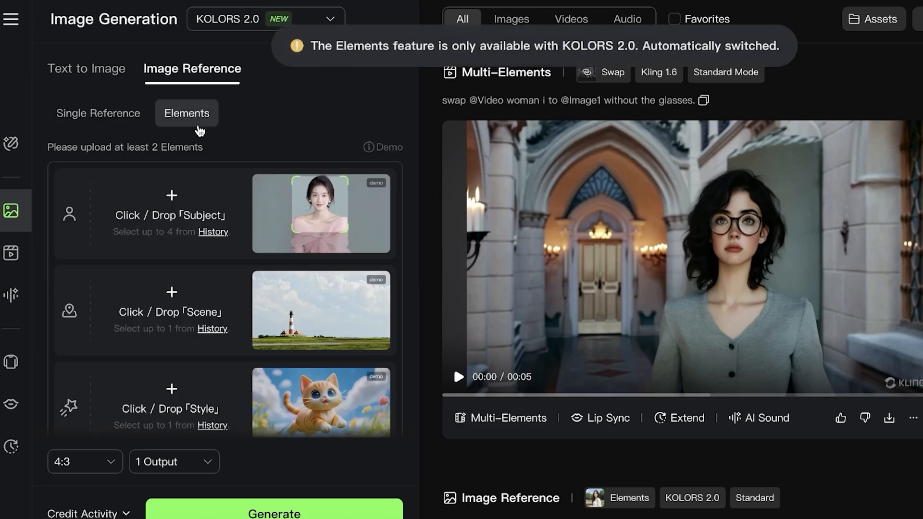
{"action": "scroll", "scroll_direction": "down", "scroll_amount": 3}
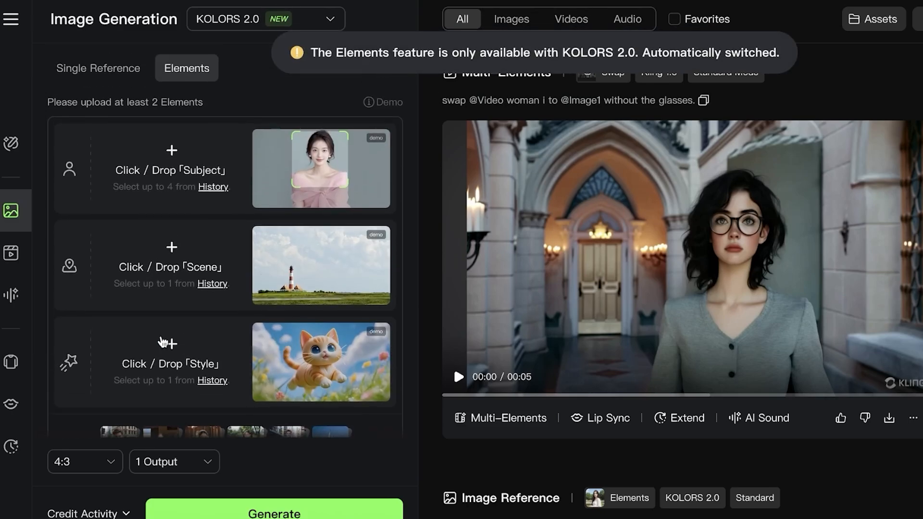
{"action": "mouse_move", "coordinate": [200, 261]}
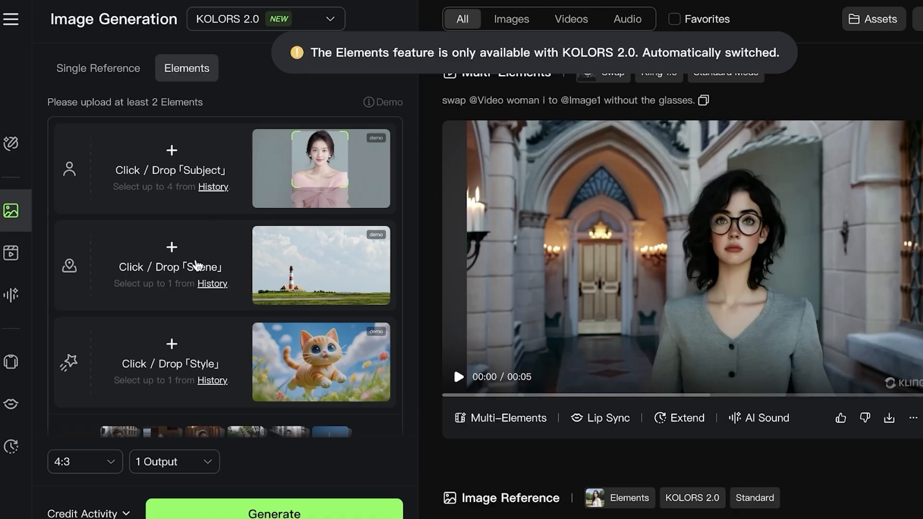
{"action": "mouse_move", "coordinate": [203, 375]}
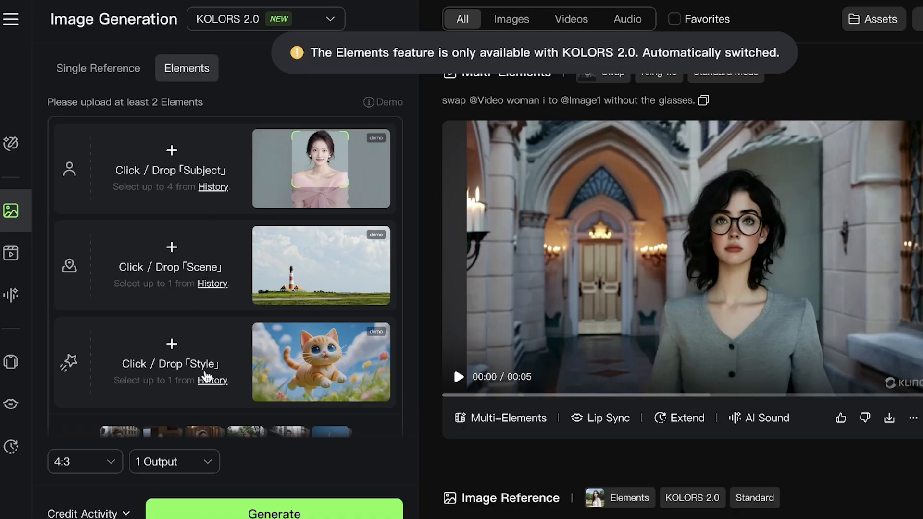
{"action": "scroll", "scroll_direction": "down", "scroll_amount": 3}
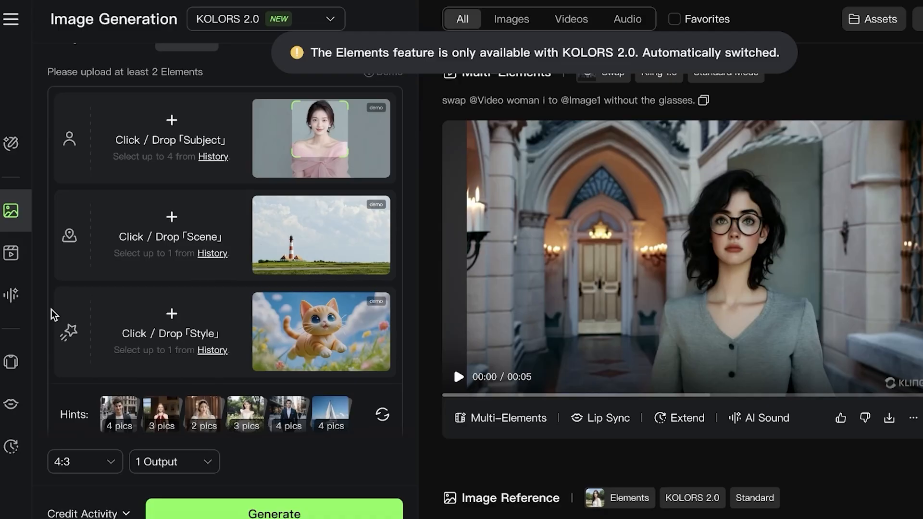
{"action": "mouse_move", "coordinate": [16, 333]}
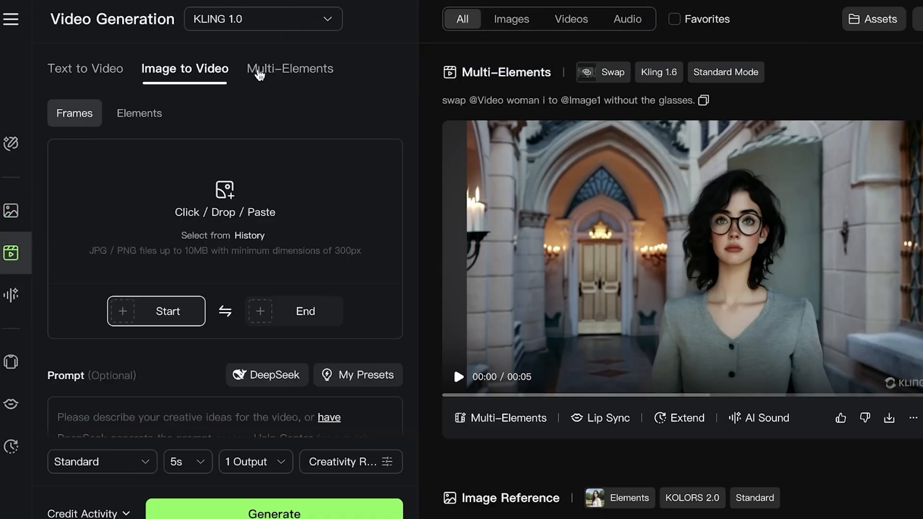
Step: Enter Multi-Elements on KLING 1.6, preview the Stock Library, and switch between Add and Swap
{"action": "left_click", "coordinate": [289, 68]}
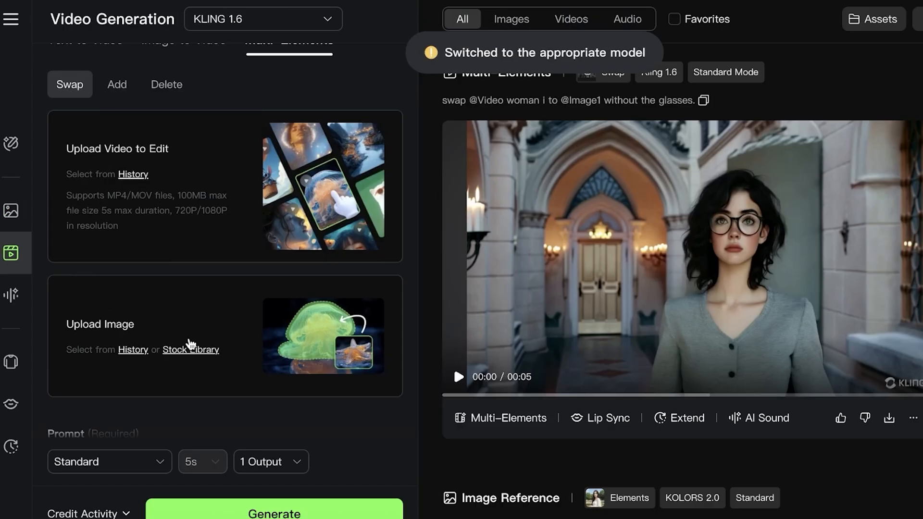
{"action": "left_click", "coordinate": [190, 349]}
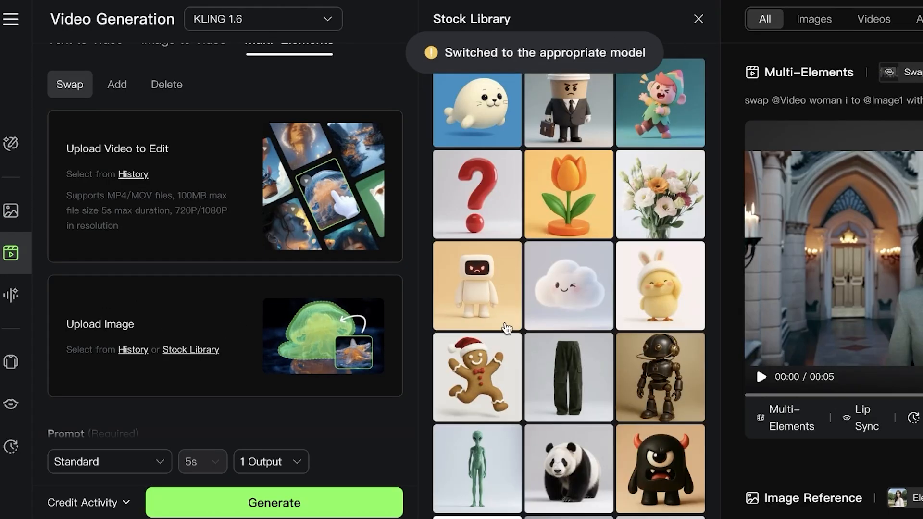
{"action": "left_click", "coordinate": [698, 18]}
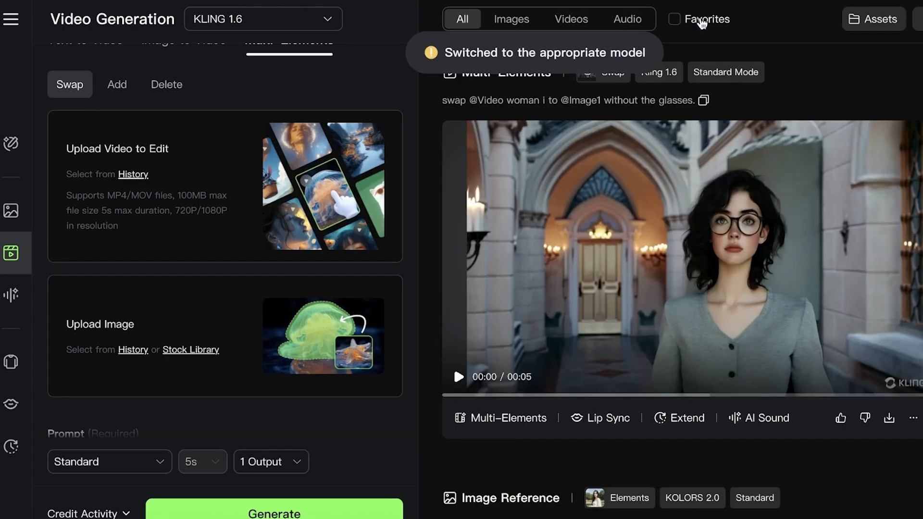
{"action": "mouse_move", "coordinate": [263, 369]}
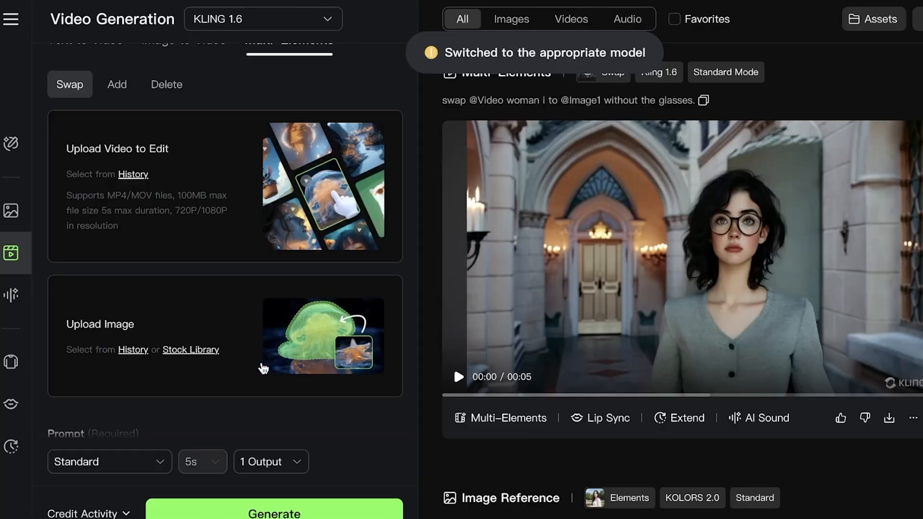
{"action": "left_click", "coordinate": [116, 113]}
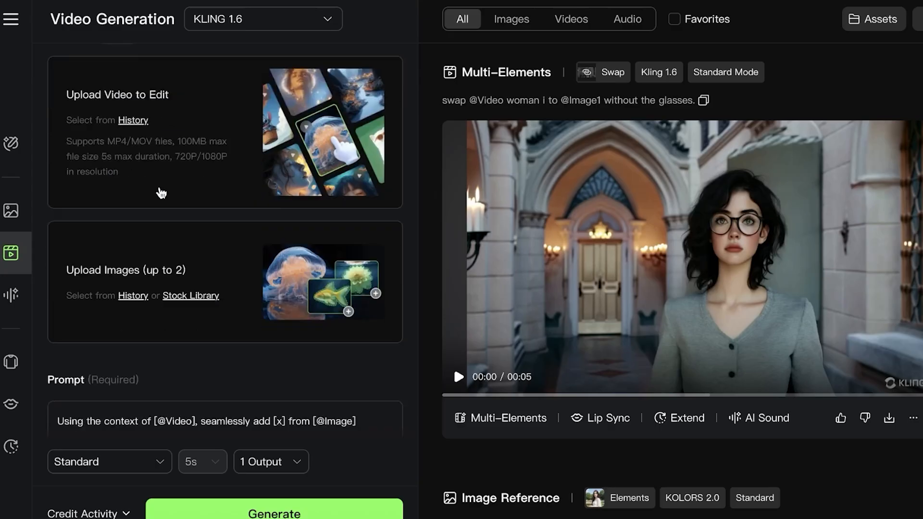
{"action": "scroll", "scroll_direction": "down", "scroll_amount": 3}
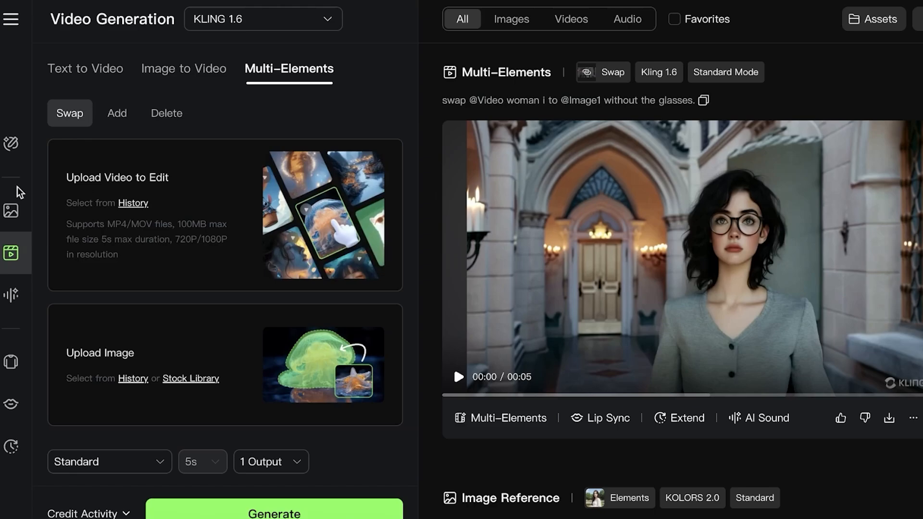
{"action": "mouse_move", "coordinate": [126, 195]}
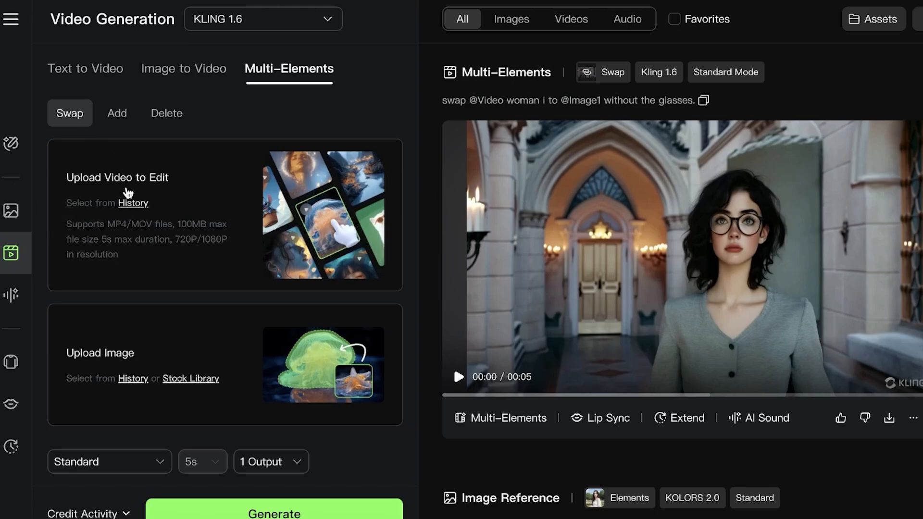
{"action": "left_click", "coordinate": [11, 19]}
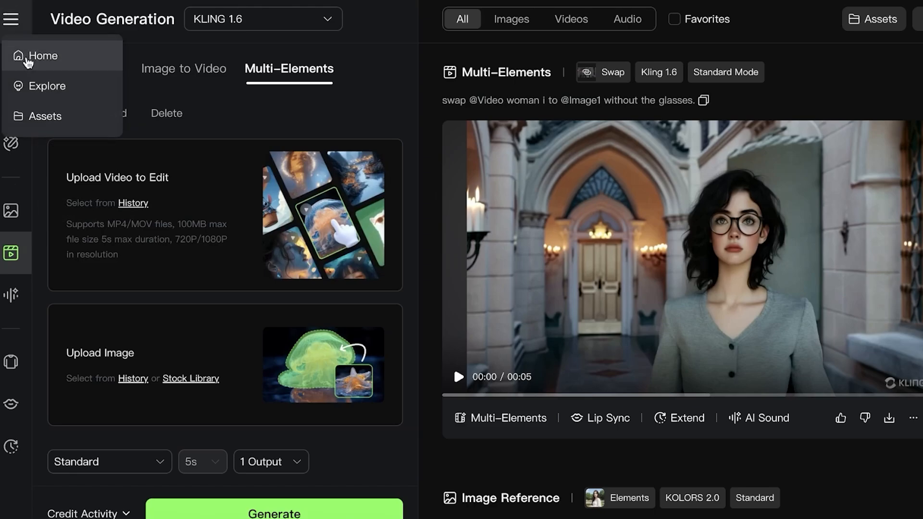
Step: Go to Home and scroll the Creatives gallery past the KLING 2.1 banner
{"action": "left_click", "coordinate": [41, 55]}
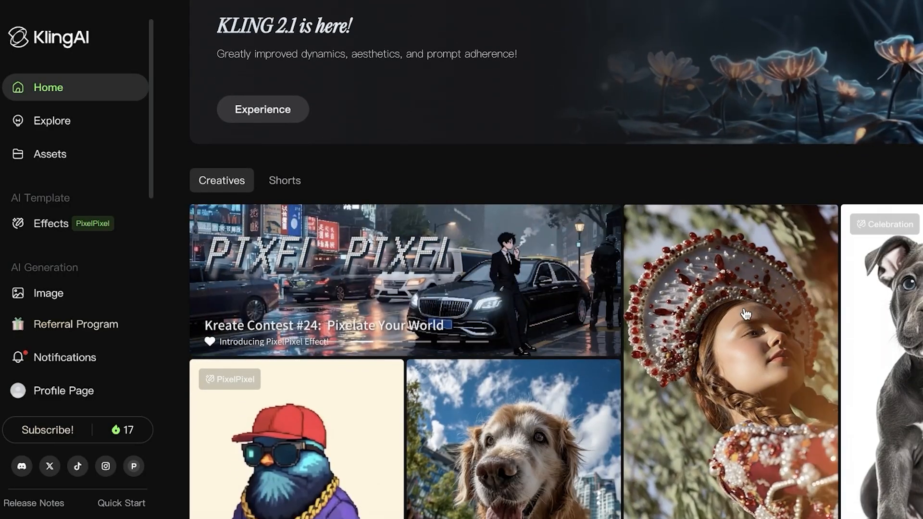
{"action": "scroll", "scroll_direction": "down", "scroll_amount": 3}
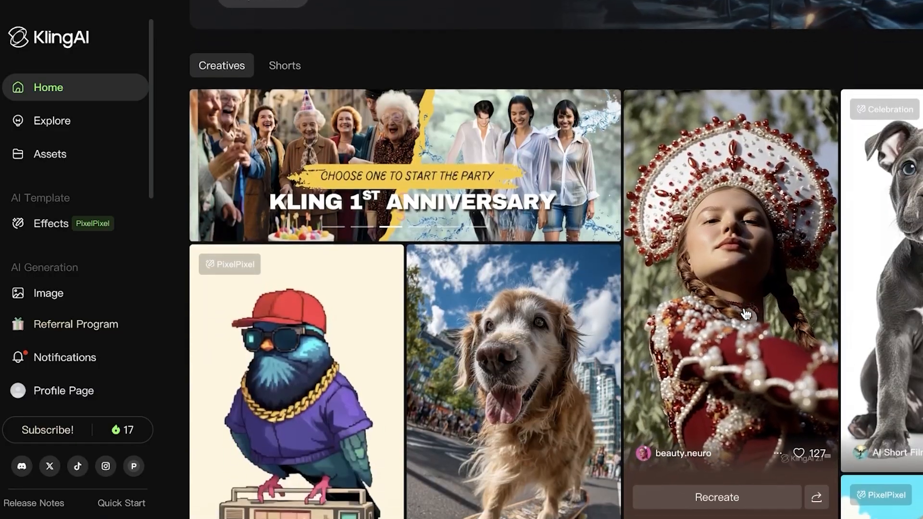
{"action": "scroll", "scroll_direction": "down", "scroll_amount": 3}
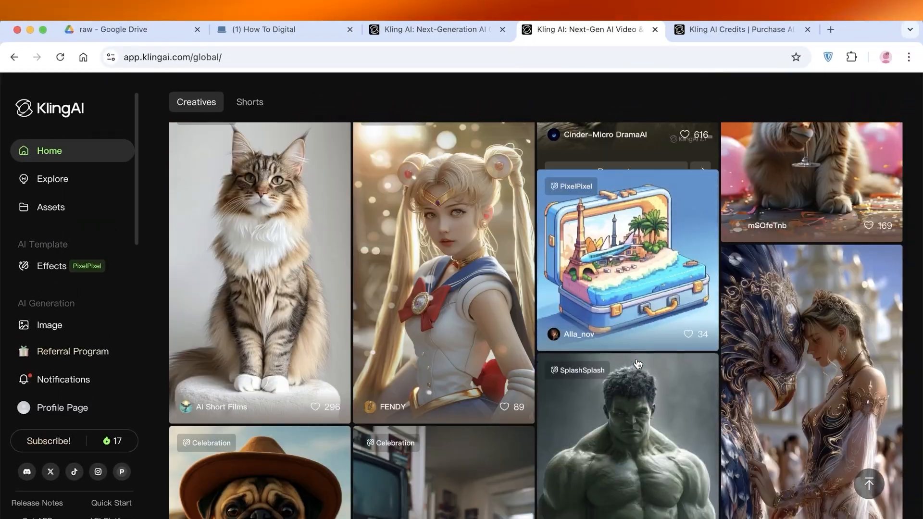
{"action": "scroll", "scroll_direction": "down", "scroll_amount": 3}
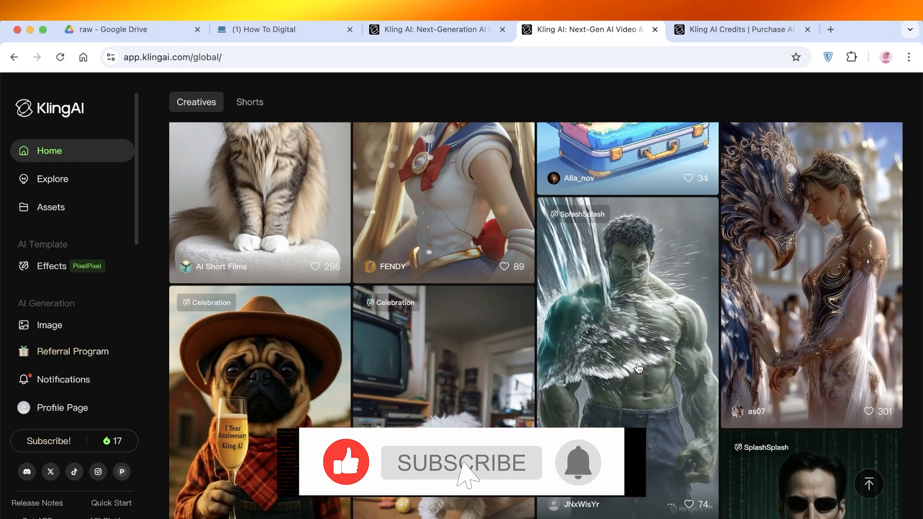
{"action": "left_click", "coordinate": [461, 462]}
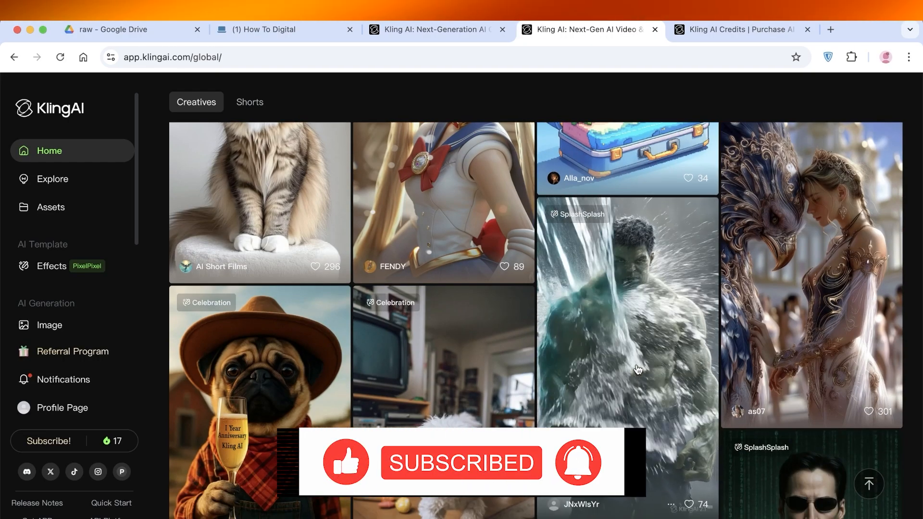